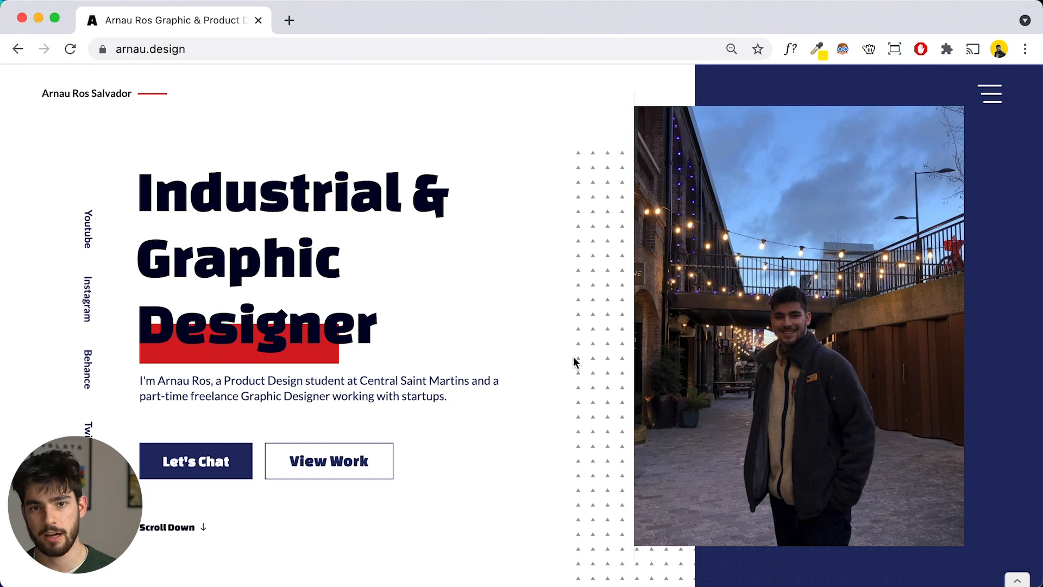
Step: Scroll past the arnau.design work grid and advance the testimonials to the second quote
scroll("down", 3)
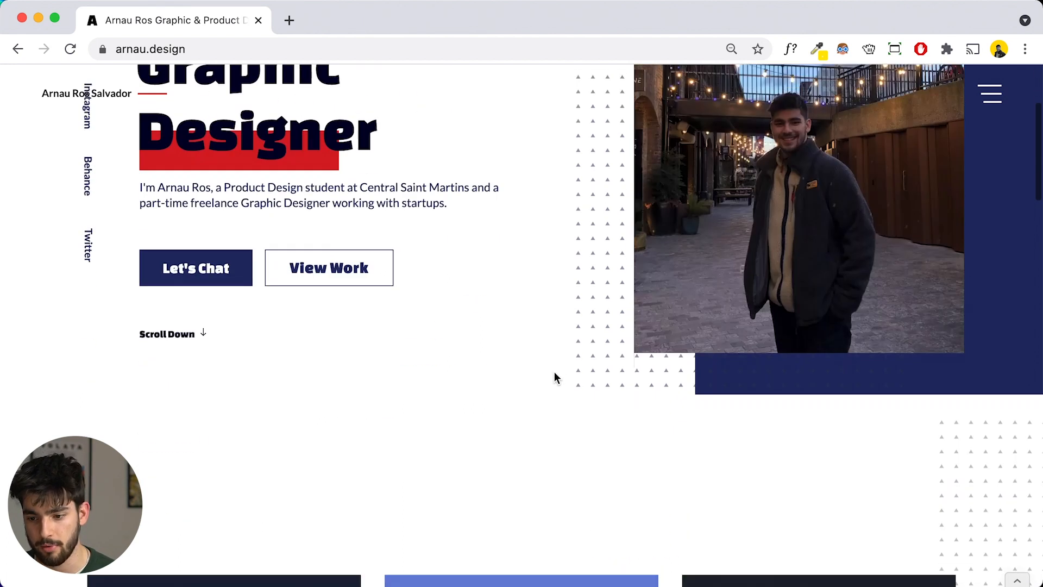
scroll("down", 3)
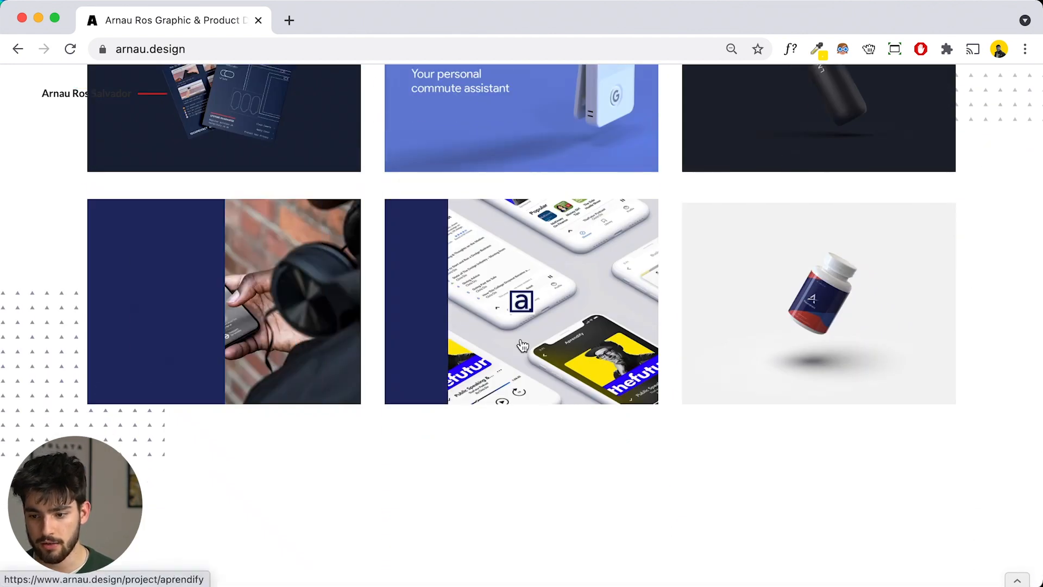
scroll("down", 3)
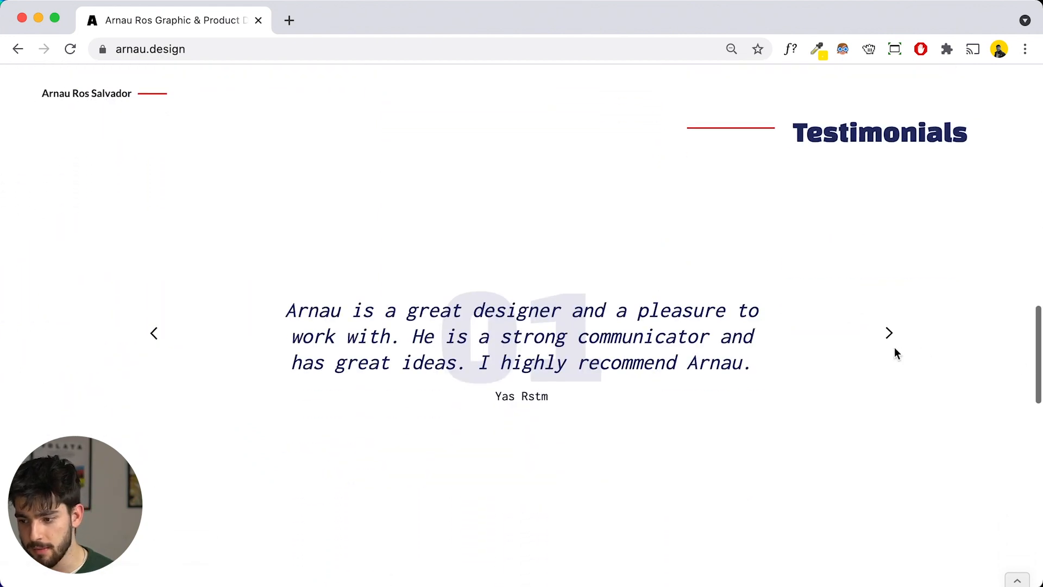
left_click(889, 333)
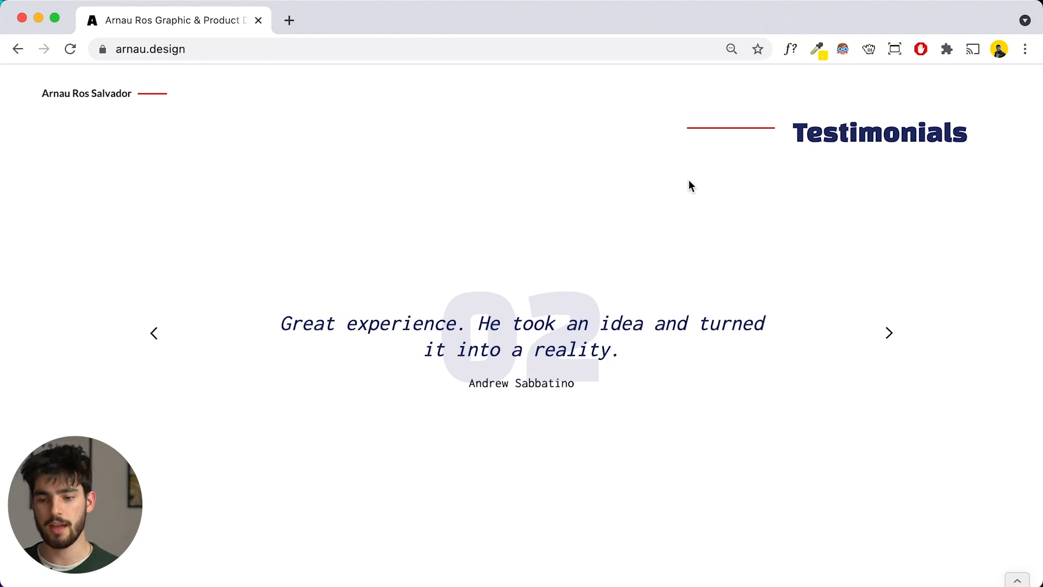
Step: Scroll down past the client logos to the scheduling form
scroll("down", 3)
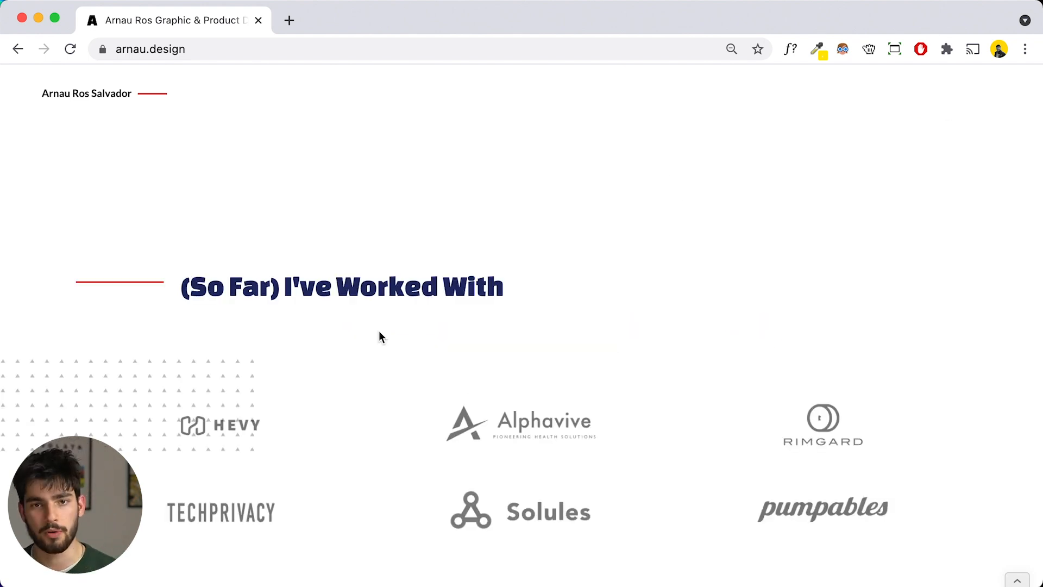
scroll("down", 3)
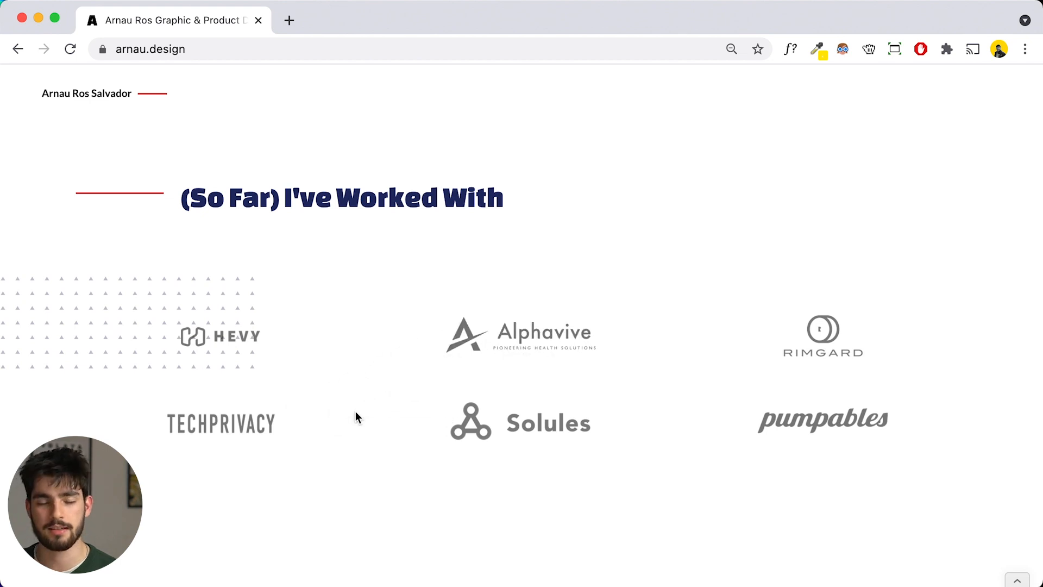
scroll("down", 3)
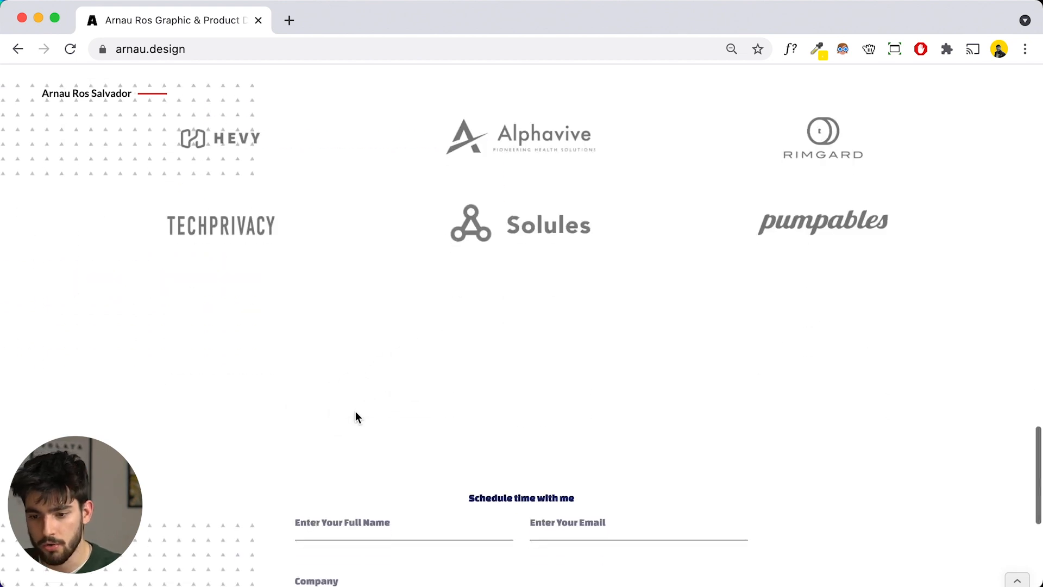
Step: Scroll down to the Let's Get In Touch! form with name, email, company and message fields
scroll("down", 3)
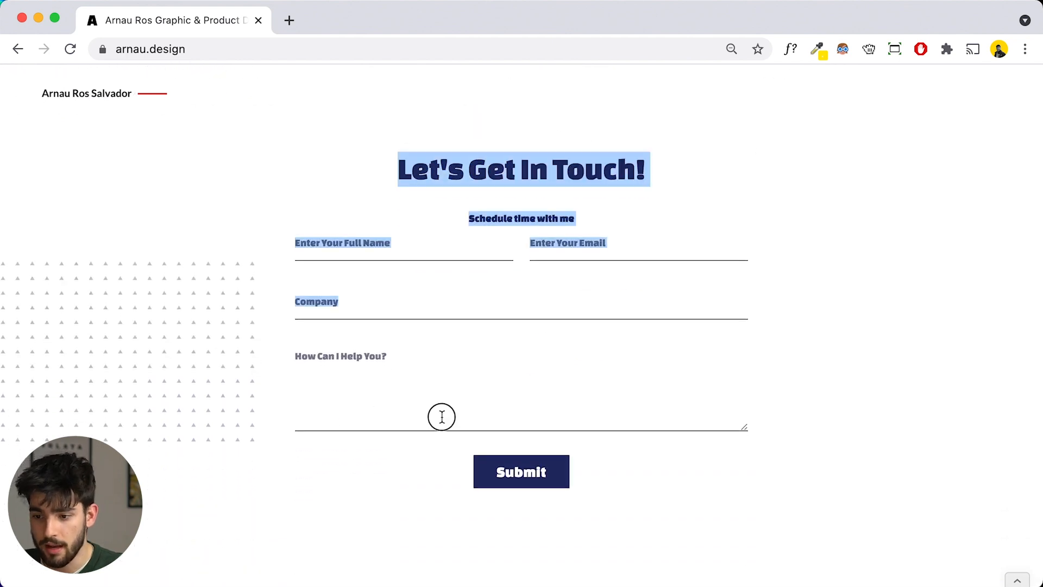
scroll("down", 3)
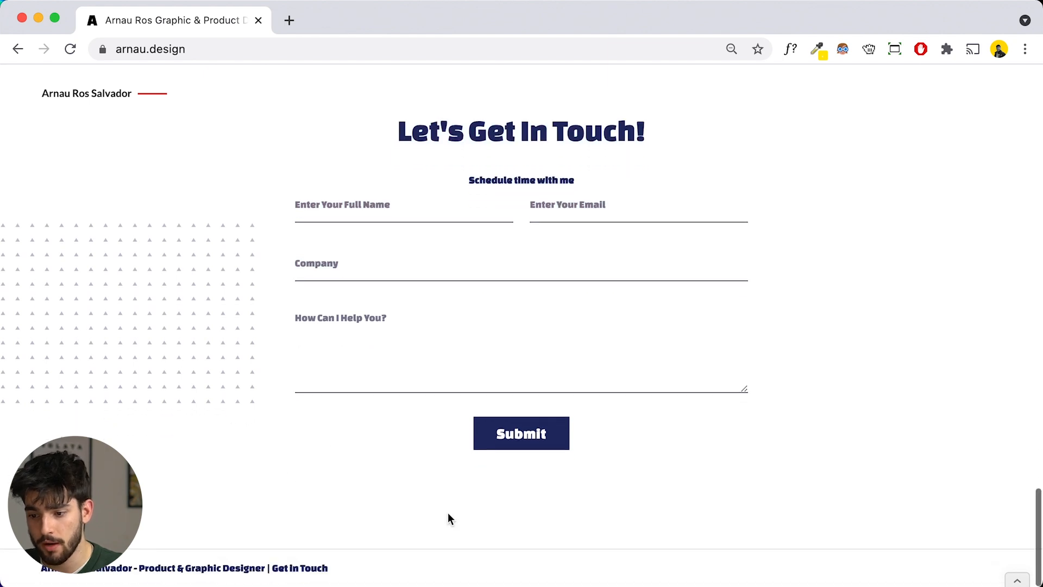
mouse_move(257, 219)
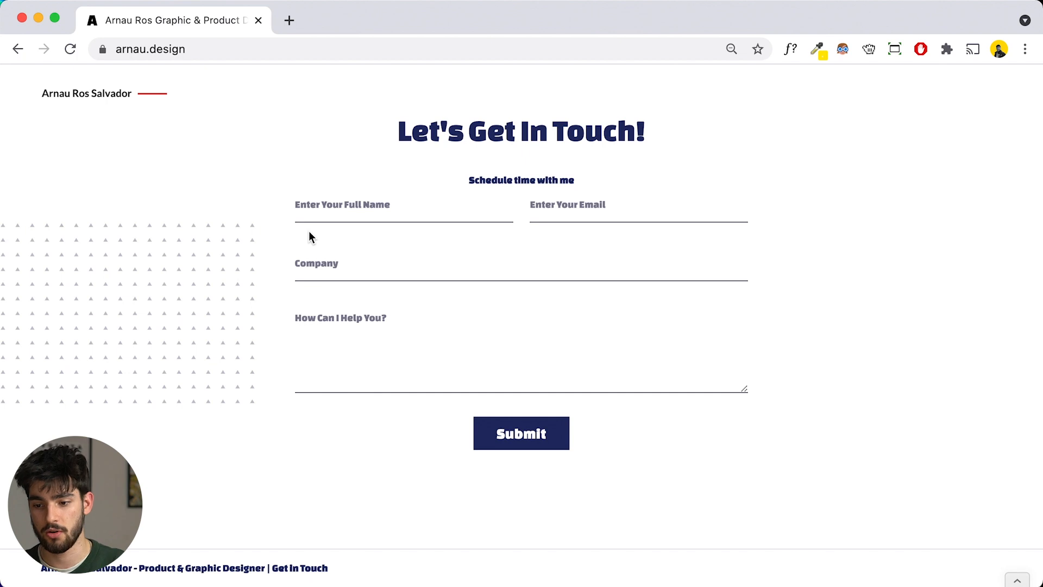
mouse_move(258, 315)
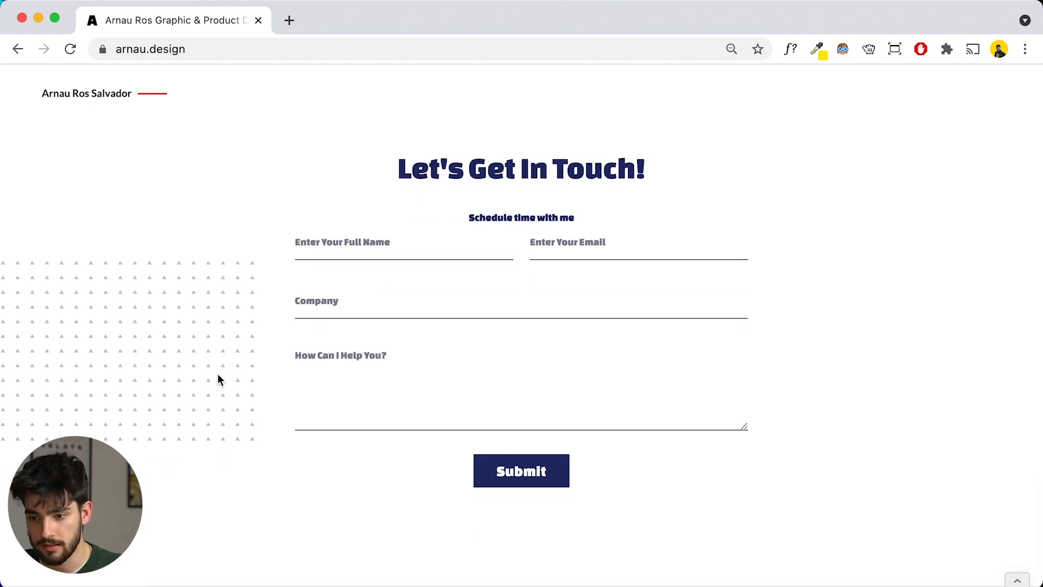
scroll("down", 3)
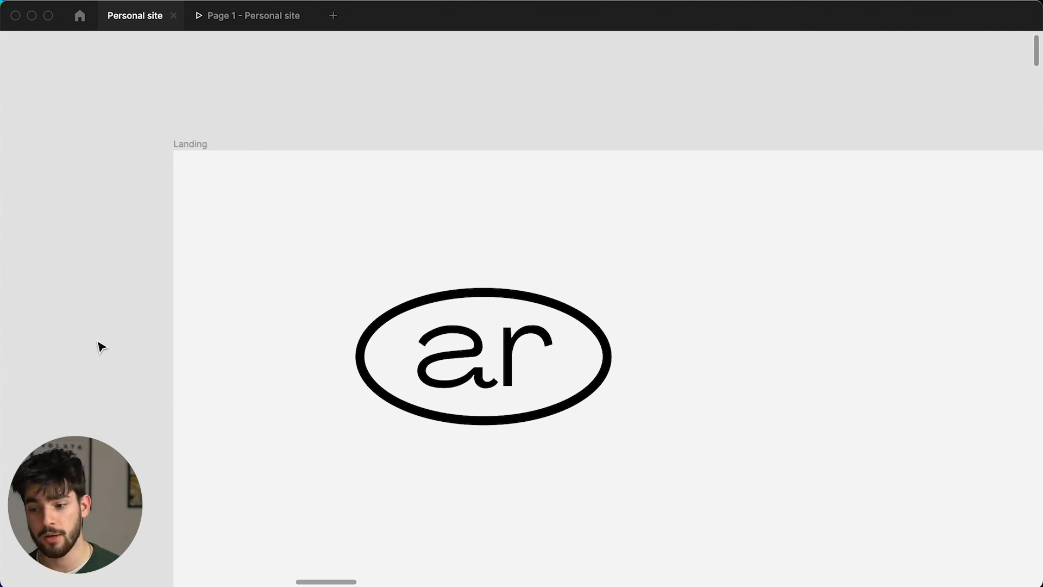
Step: Switch to the Personal site prototype and view the Barcelona designer hero with the hawk photo
left_click(251, 15)
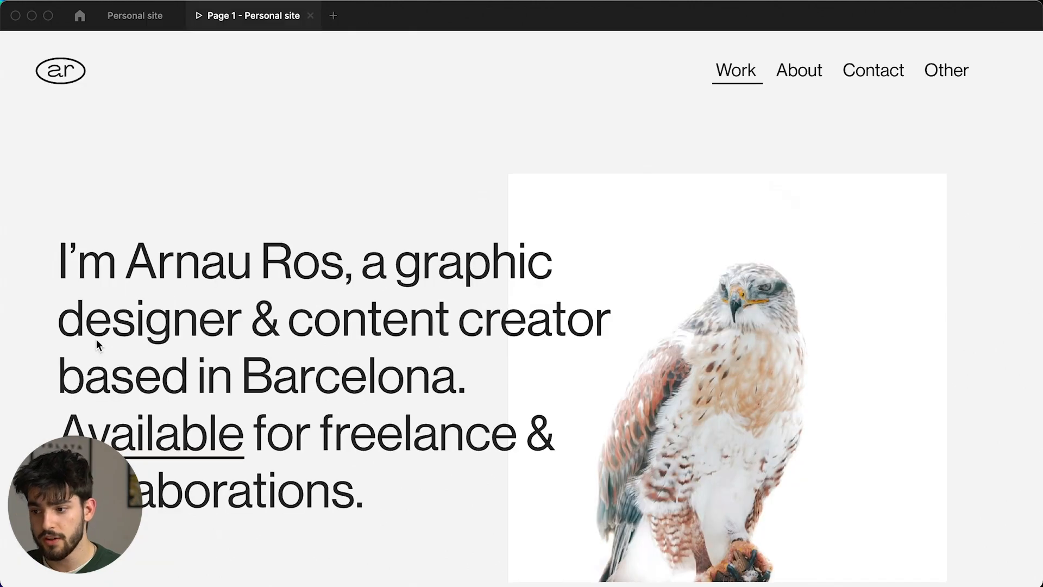
scroll("down", 3)
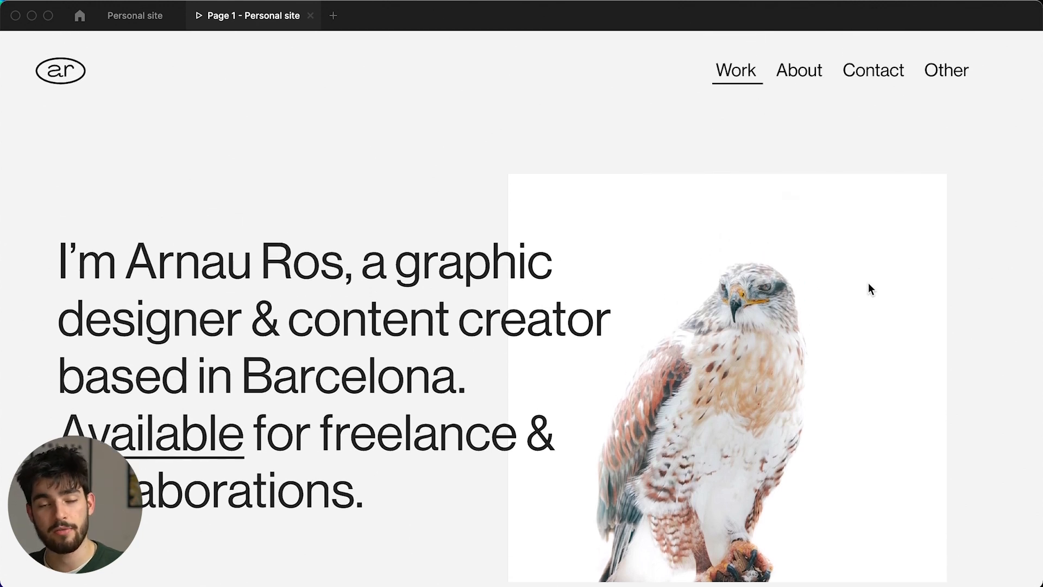
scroll("down", 3)
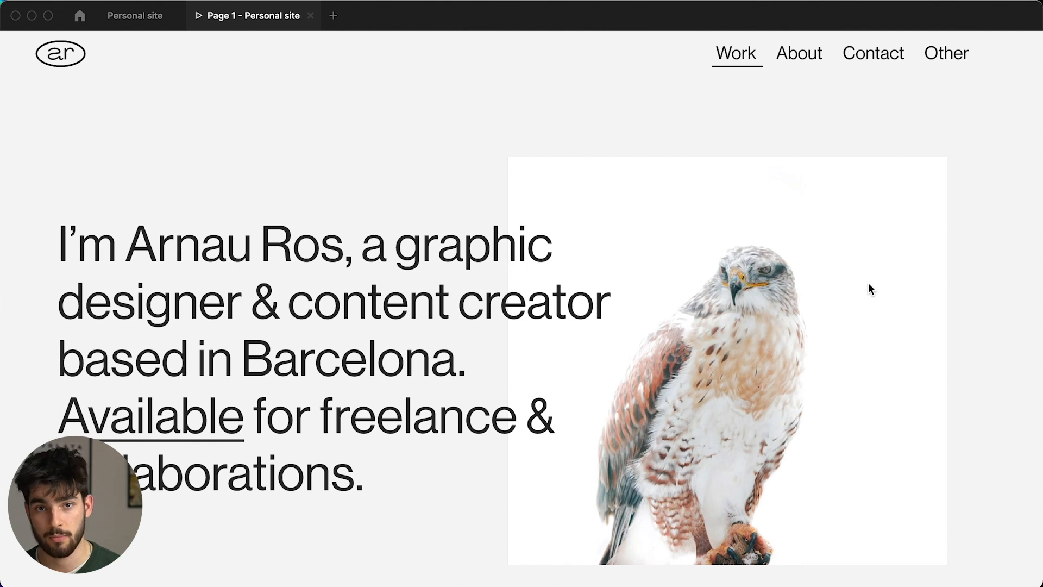
mouse_move(30, 359)
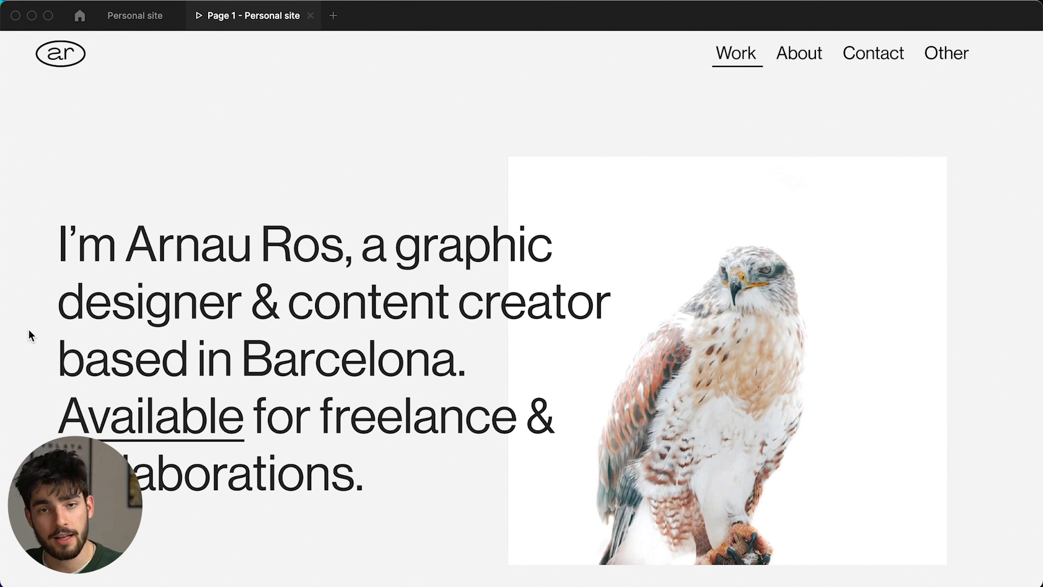
scroll("down", 3)
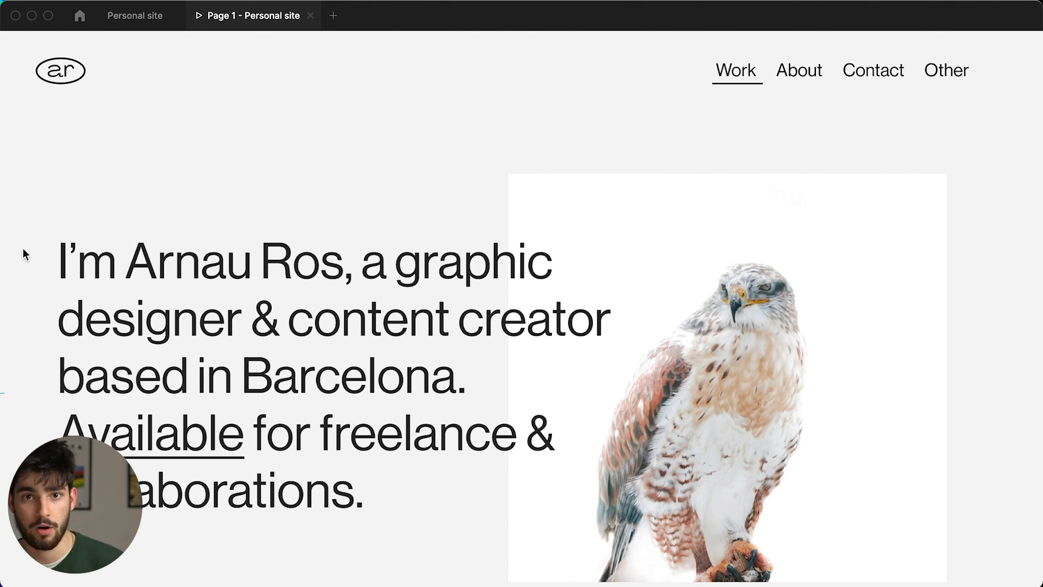
Step: Scroll the prototype down to the Projects section's three abstract project cards
scroll("down", 3)
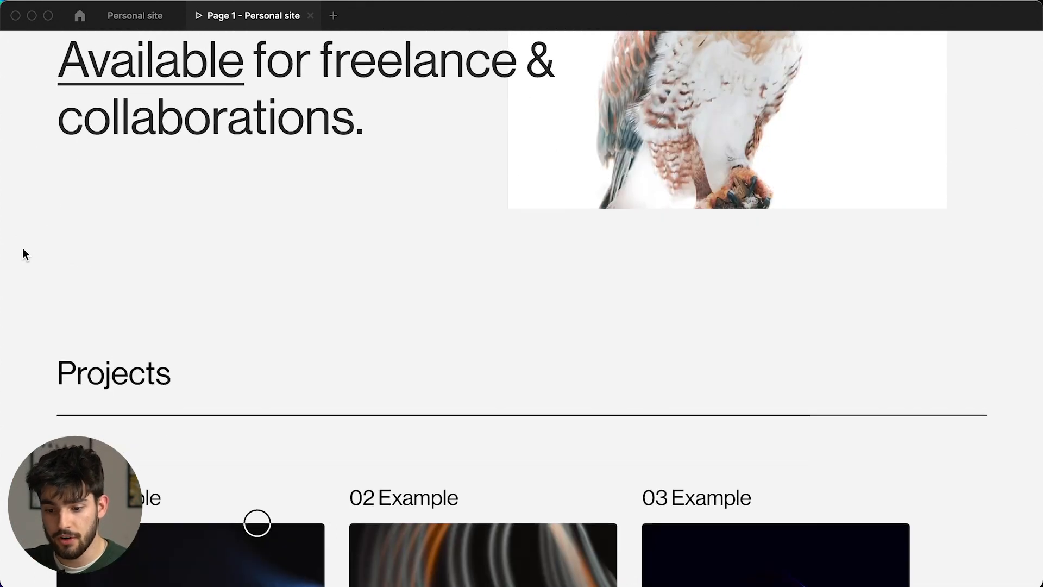
scroll("down", 3)
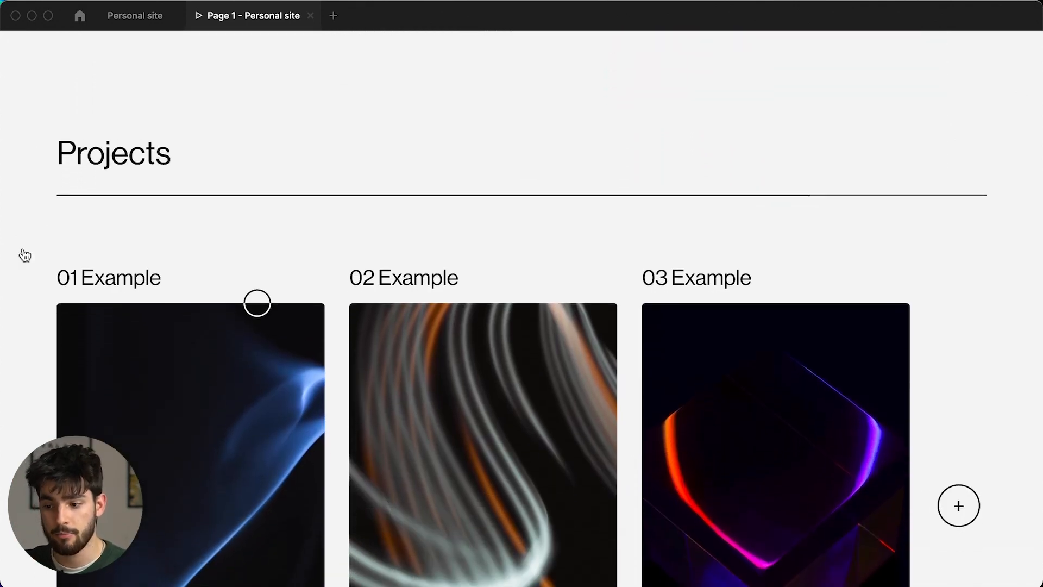
scroll("down", 3)
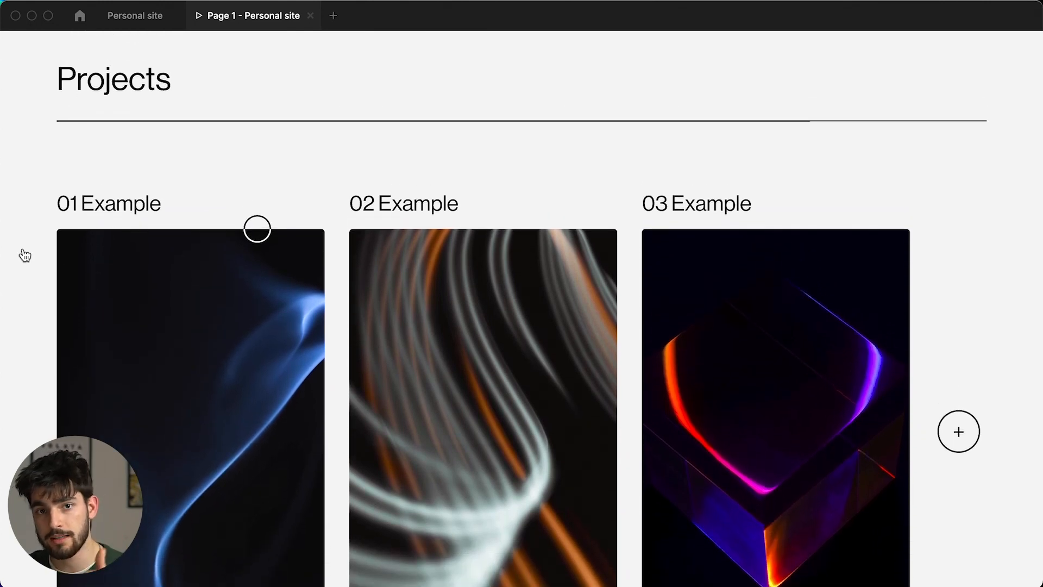
scroll("down", 3)
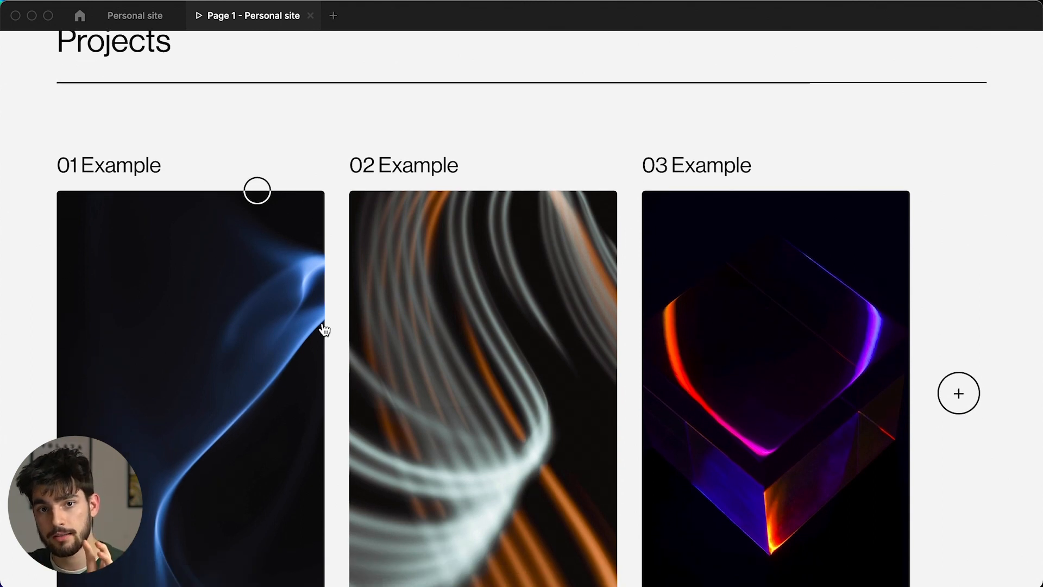
mouse_move(261, 338)
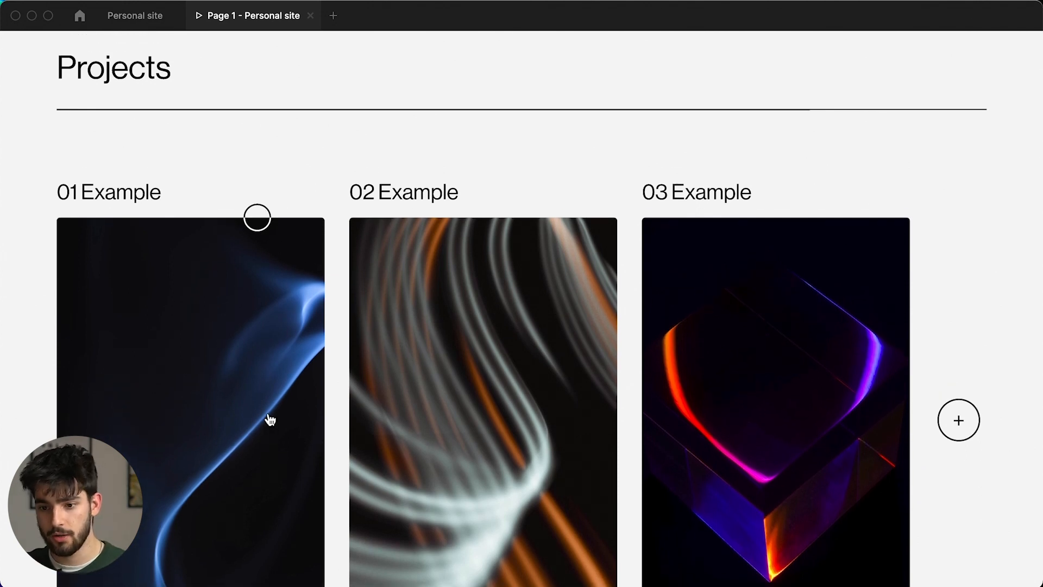
scroll("down", 3)
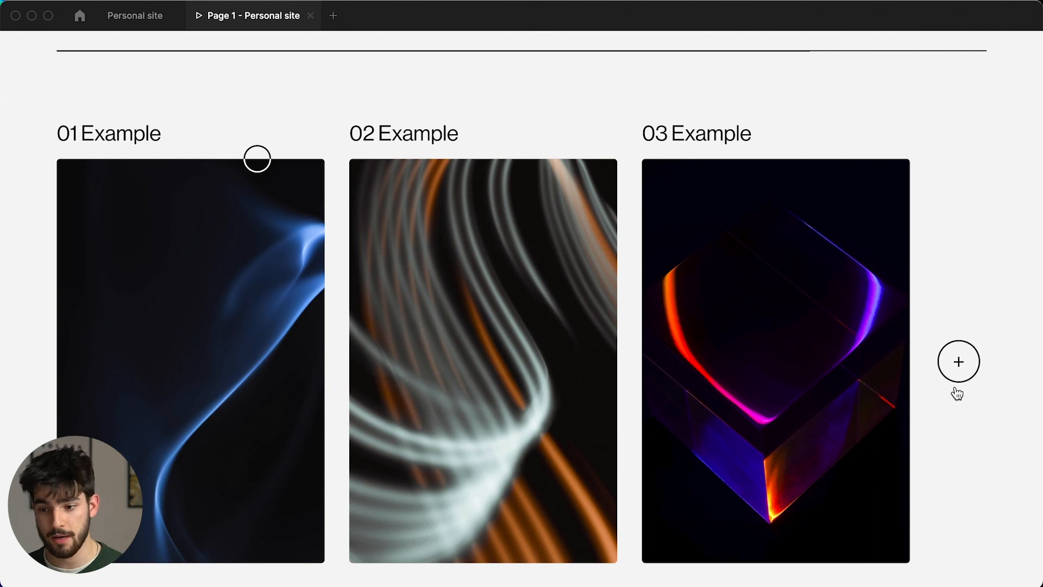
mouse_move(522, 214)
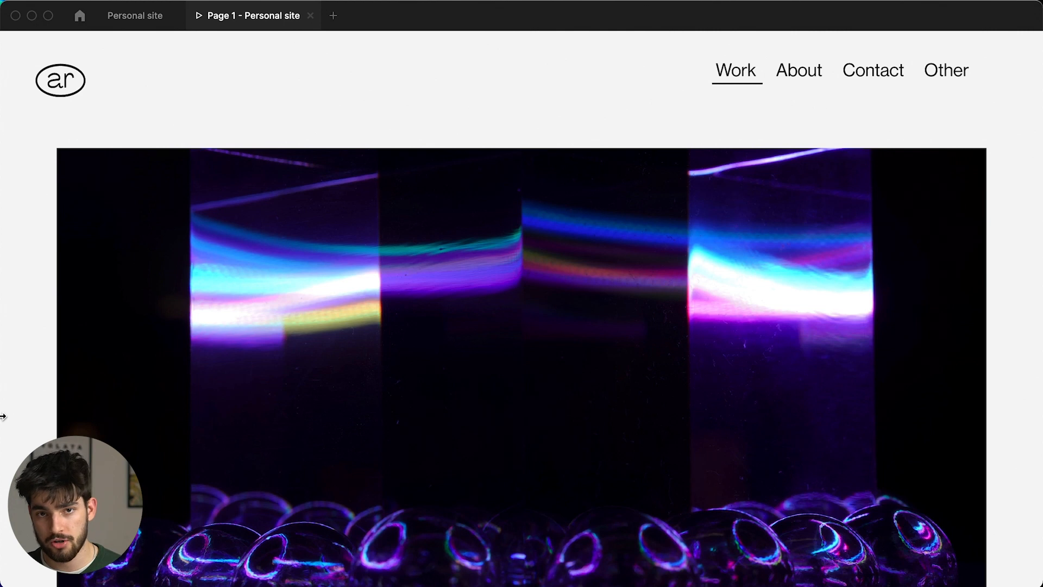
Step: Scroll through More Projects, then return to the Personal site design file's Landing frame
scroll("down", 3)
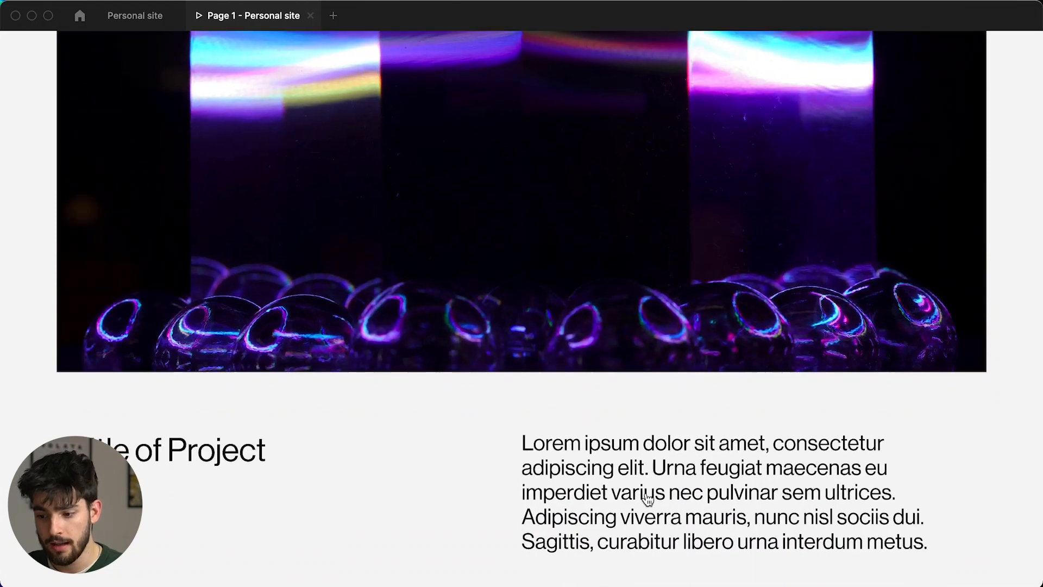
scroll("down", 3)
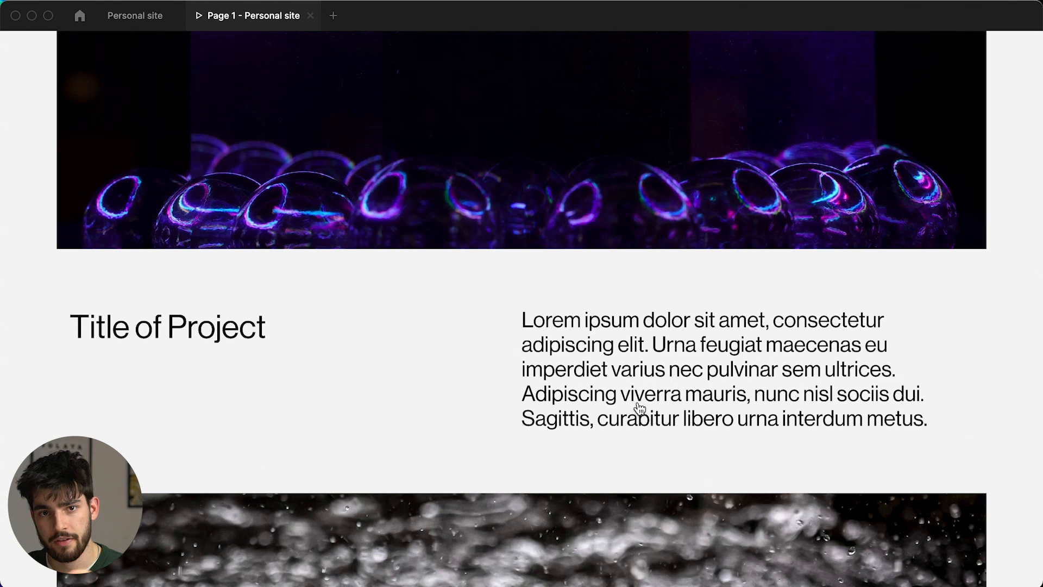
scroll("down", 3)
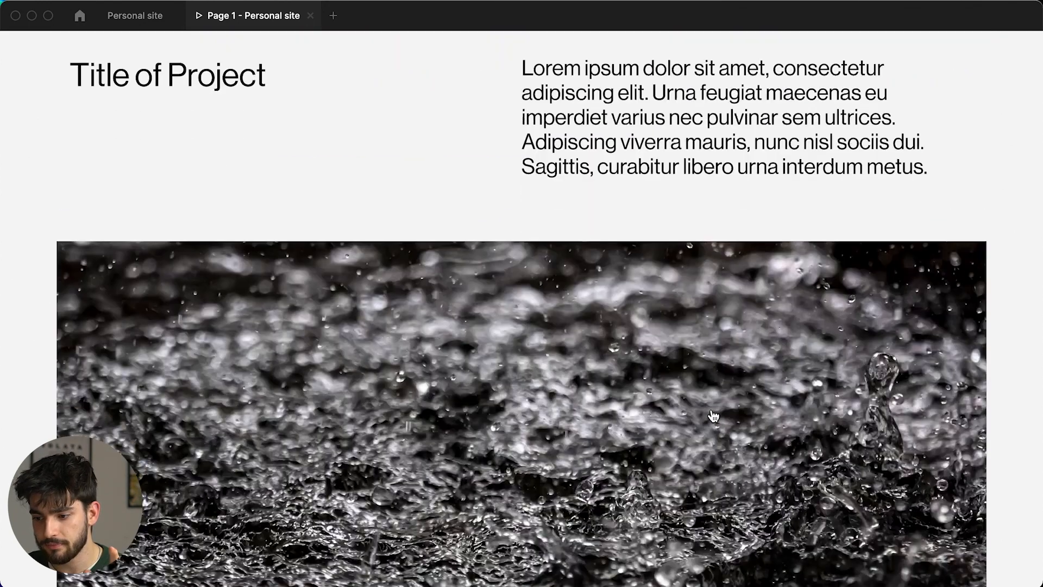
scroll("down", 3)
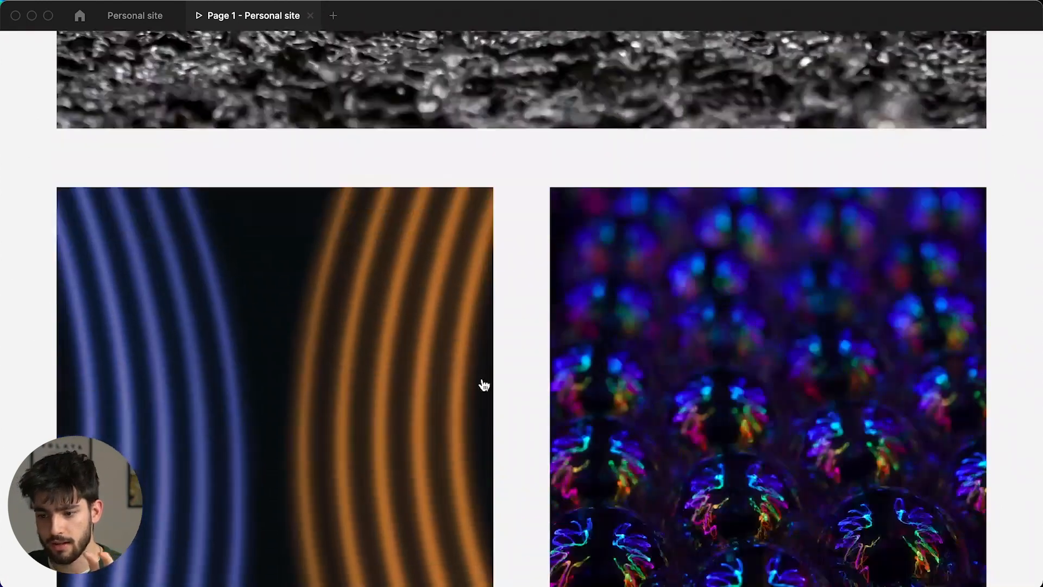
scroll("down", 3)
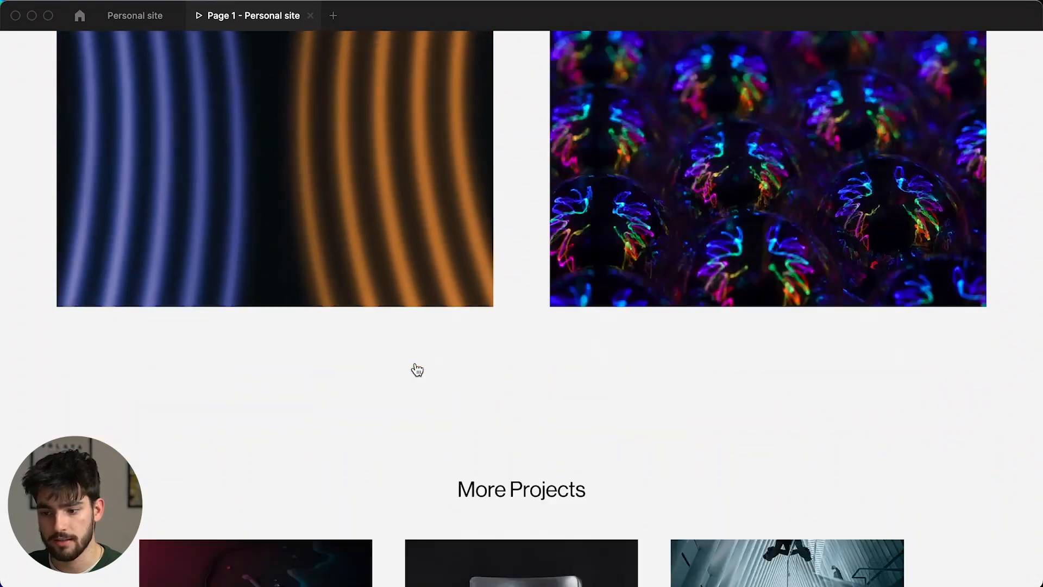
scroll("down", 3)
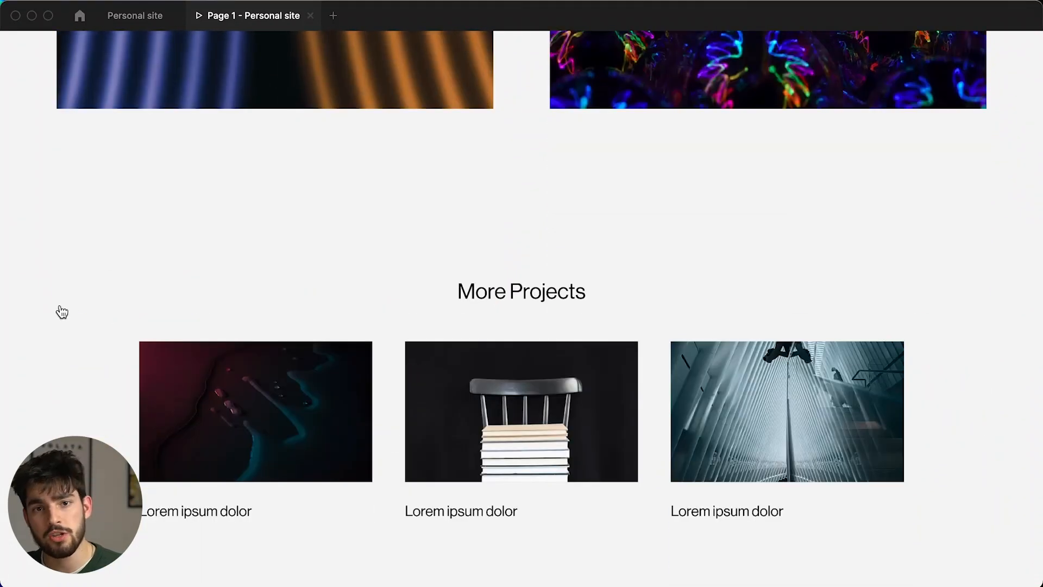
mouse_move(51, 367)
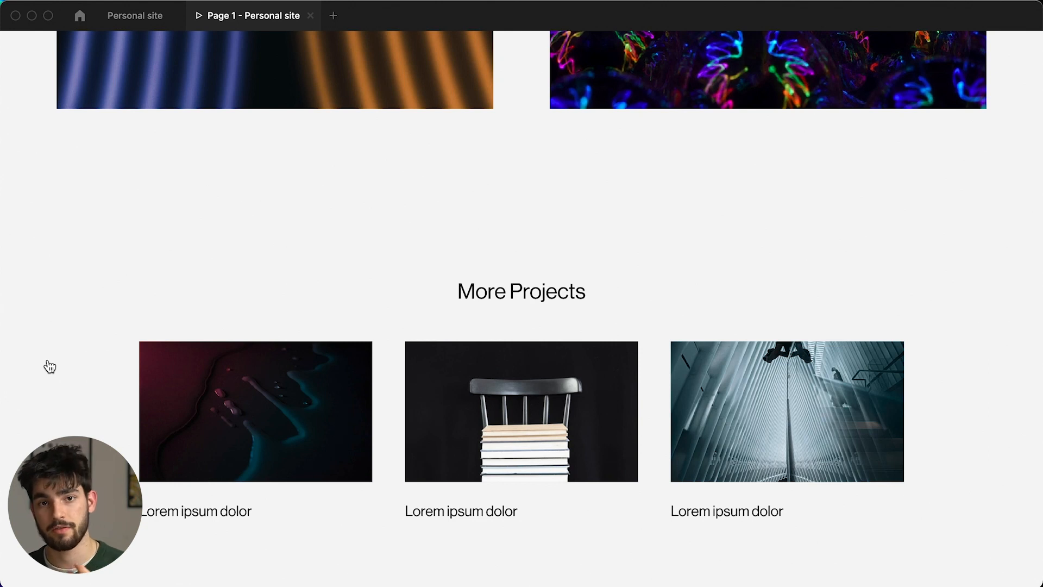
scroll("down", 3)
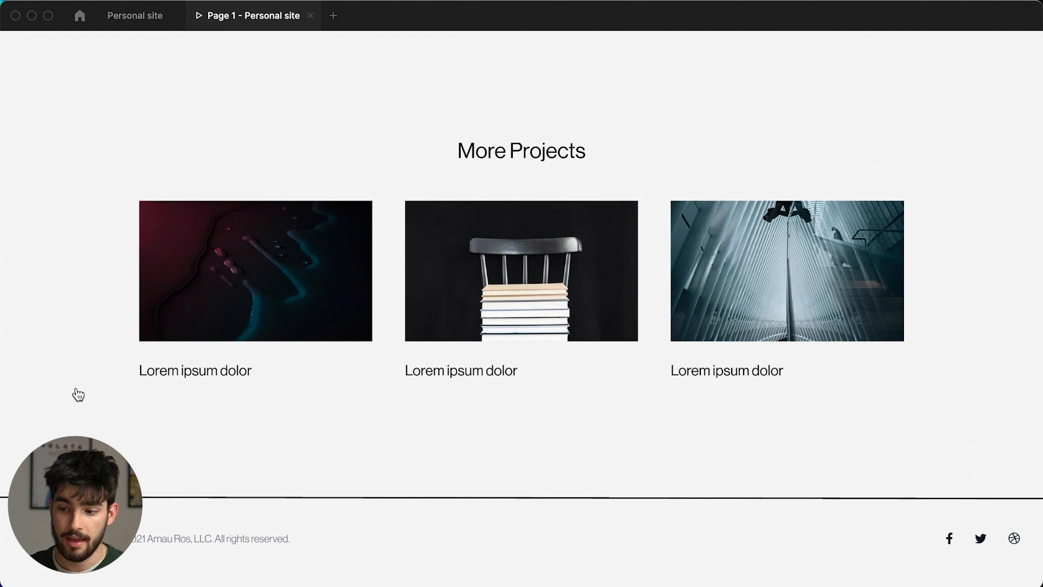
mouse_move(488, 467)
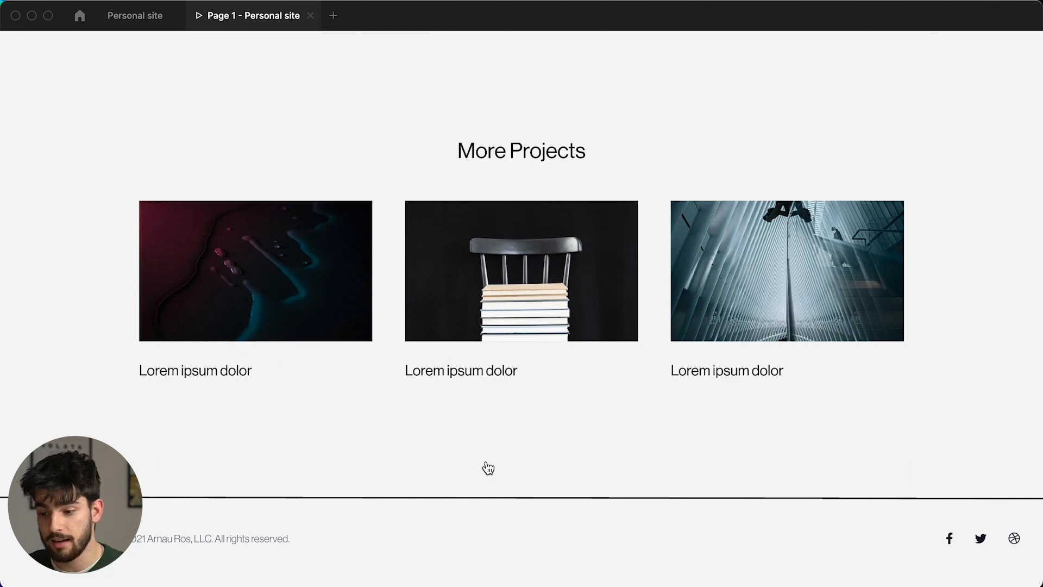
mouse_move(505, 459)
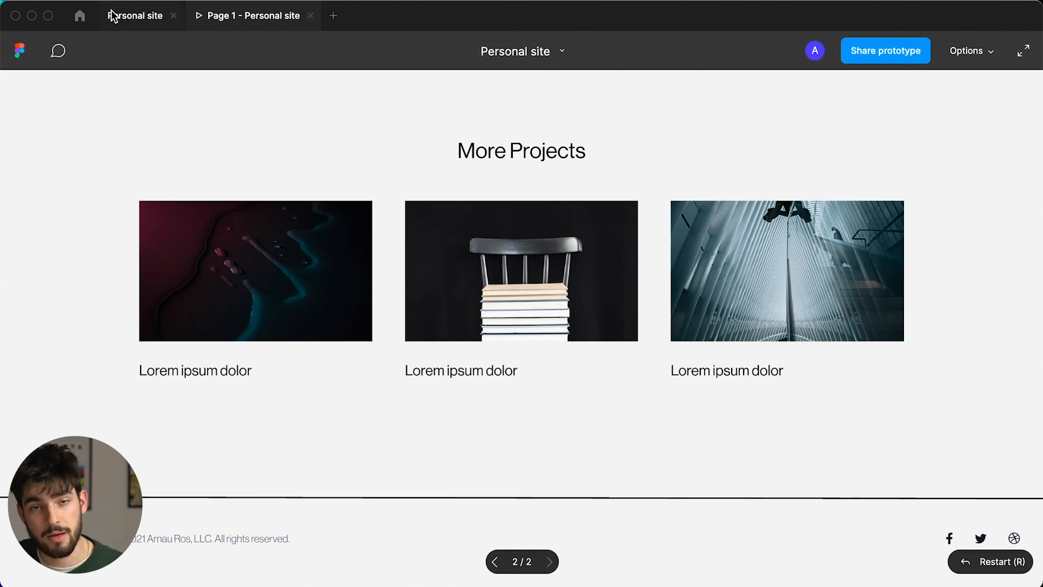
left_click(140, 15)
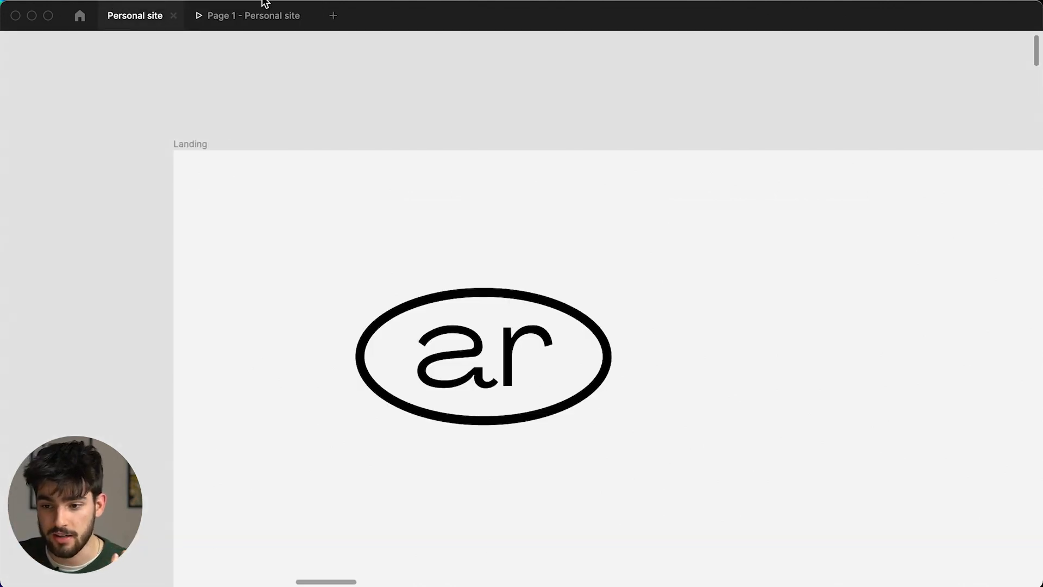
Step: Reopen the prototype and scroll past Content Creation to About Me with Branding / Logo expanded
left_click(253, 15)
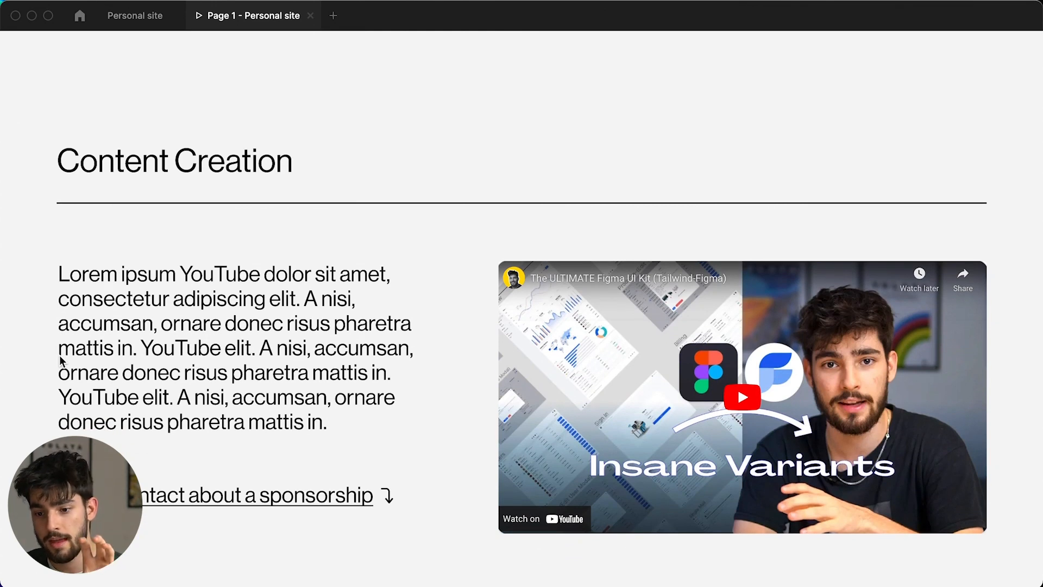
scroll("down", 3)
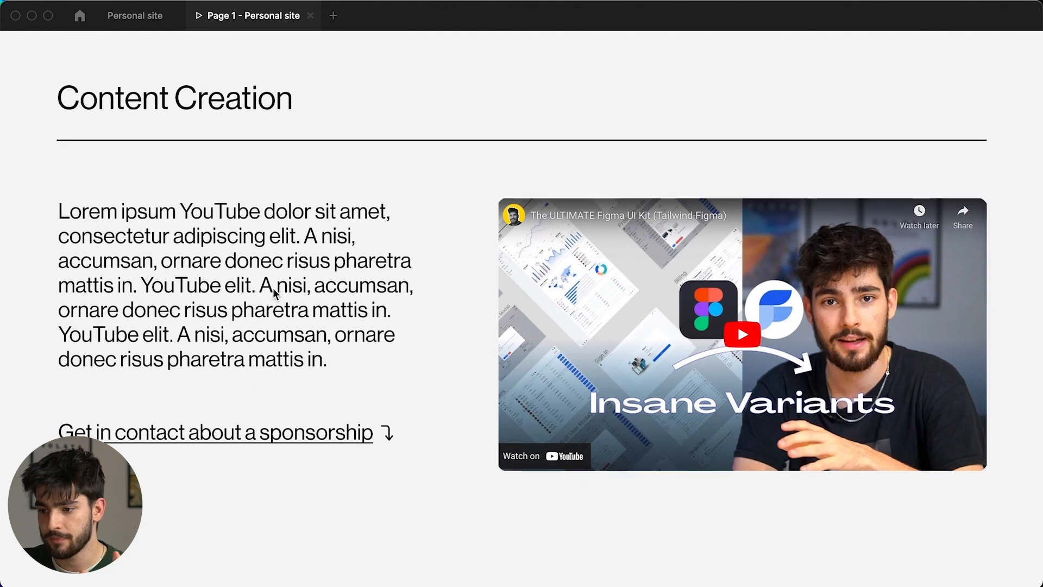
scroll("down", 3)
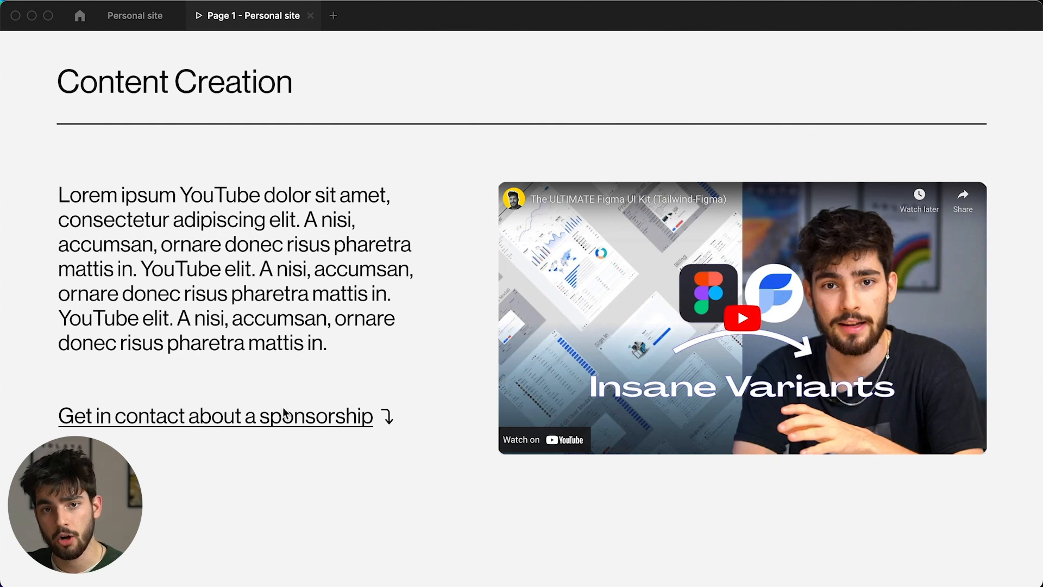
scroll("down", 3)
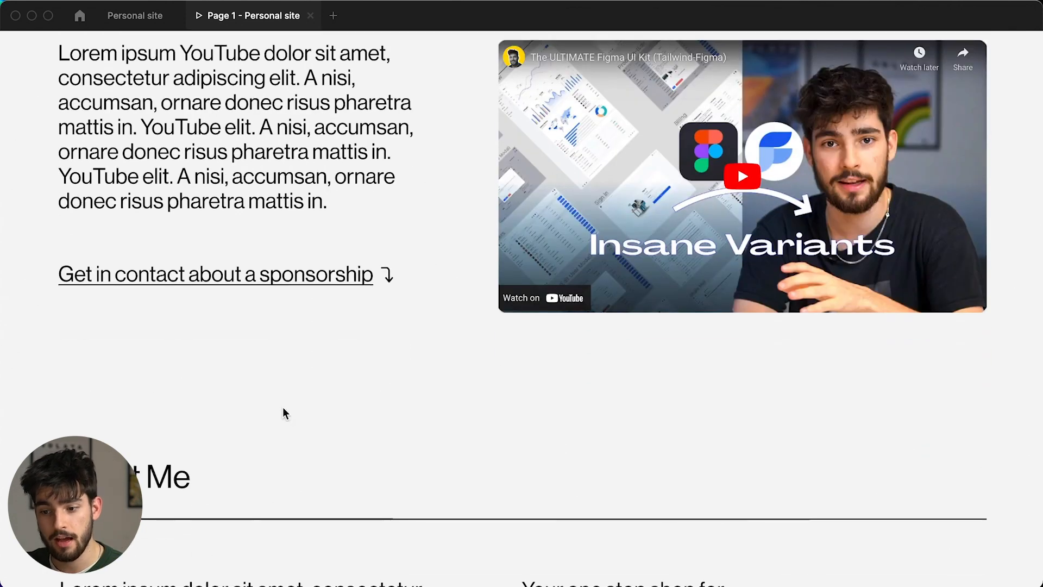
scroll("down", 3)
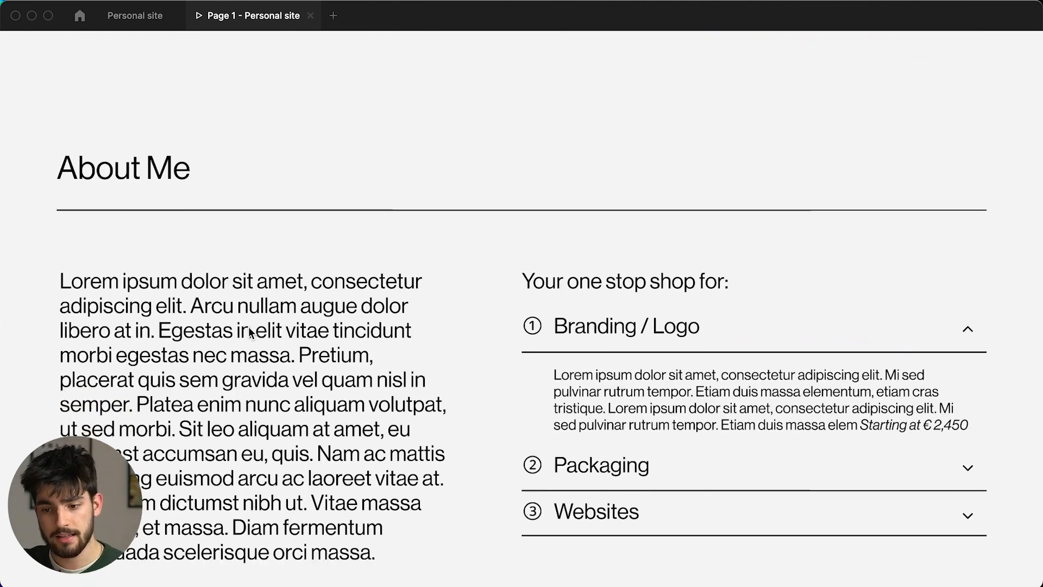
scroll("down", 3)
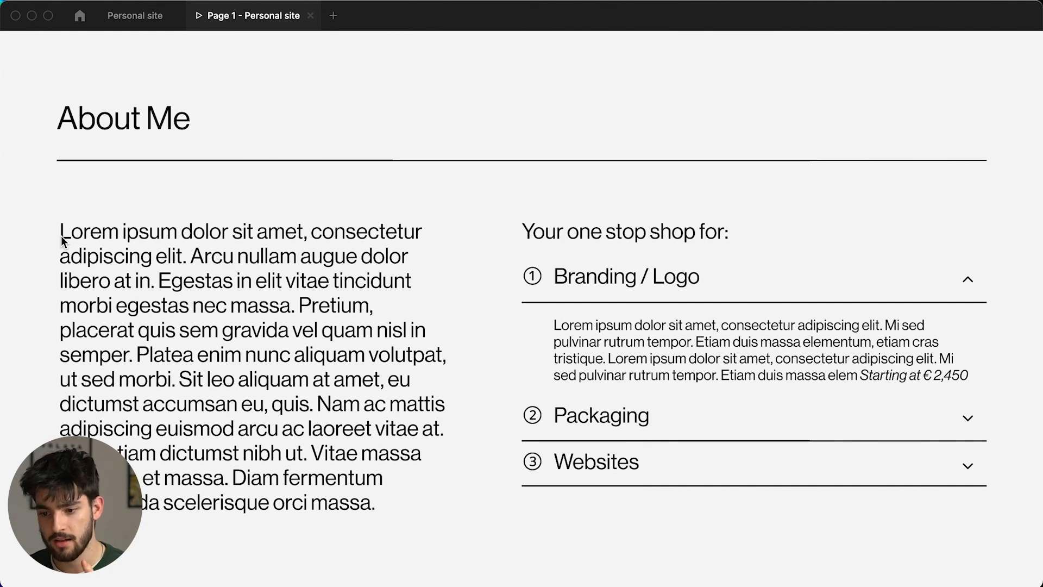
mouse_move(204, 329)
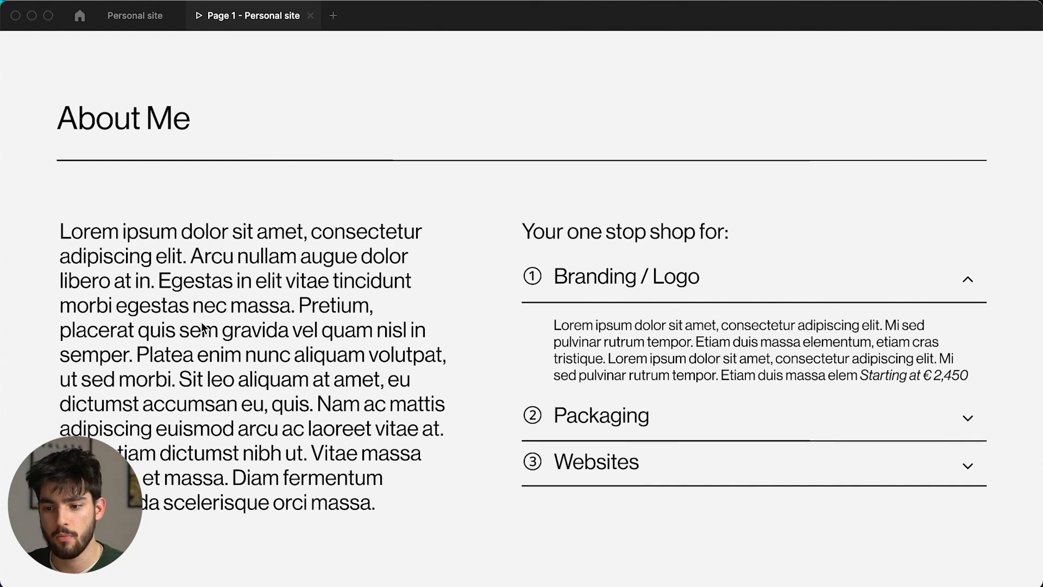
scroll("down", 3)
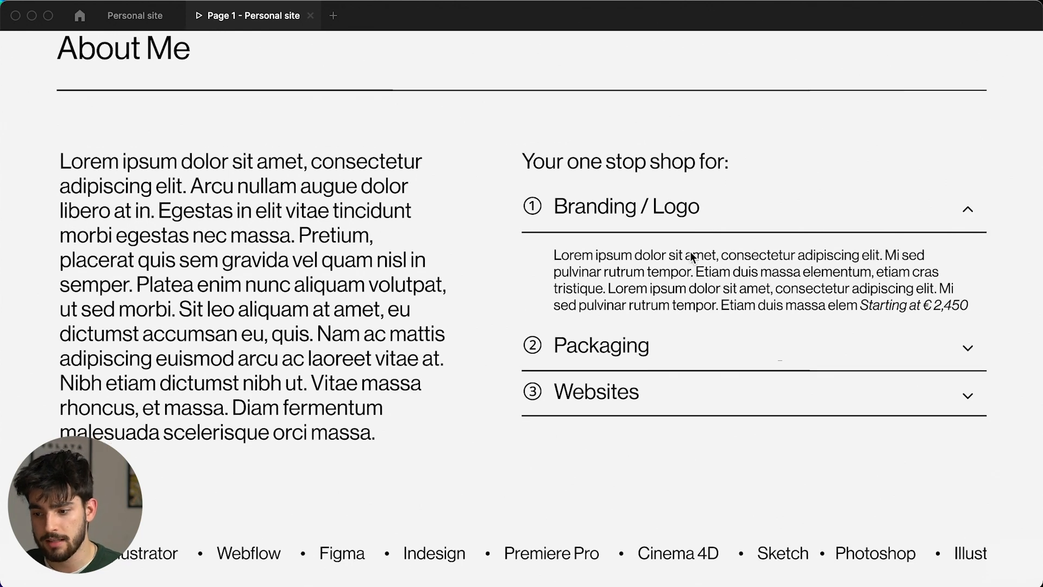
scroll("down", 3)
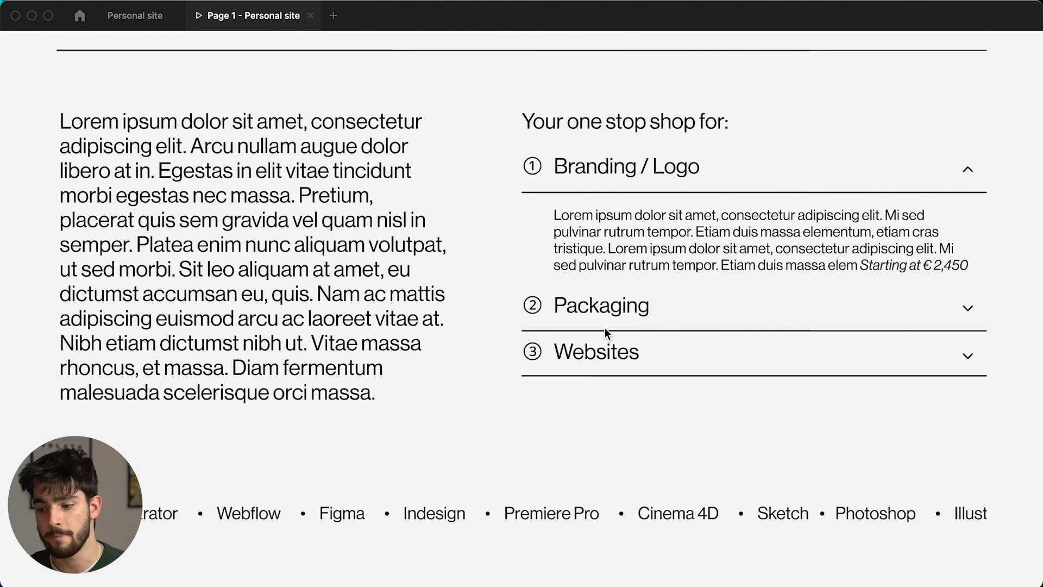
mouse_move(174, 412)
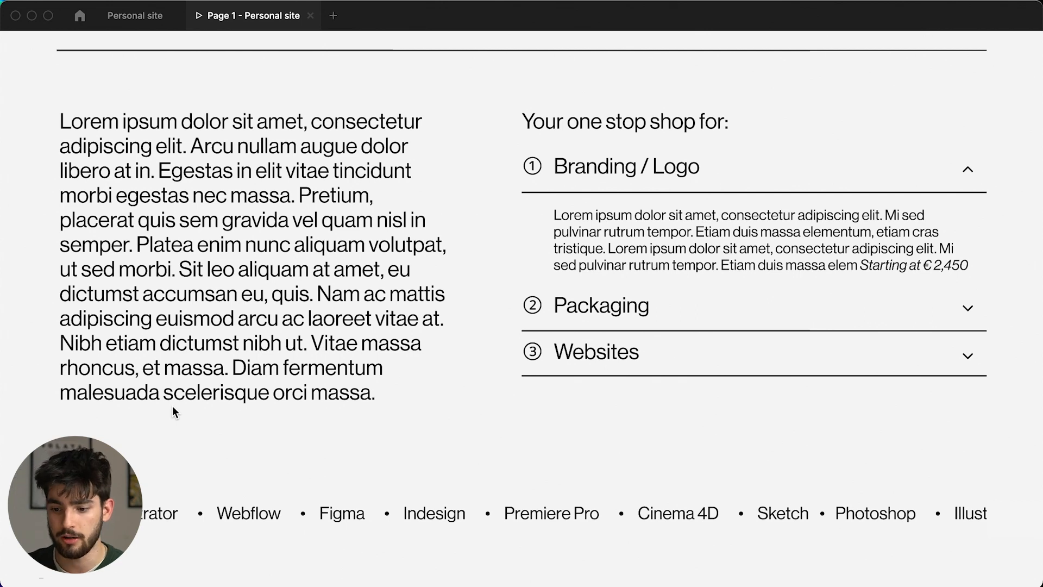
Step: Scroll past the skills ticker to the What Clients Say testimonial carousel
scroll("down", 3)
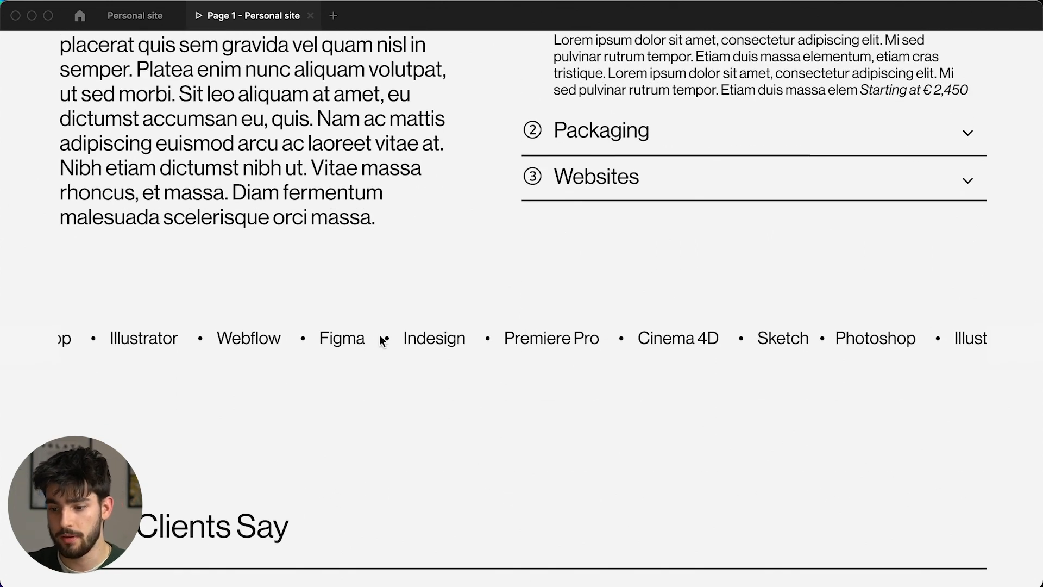
mouse_move(618, 329)
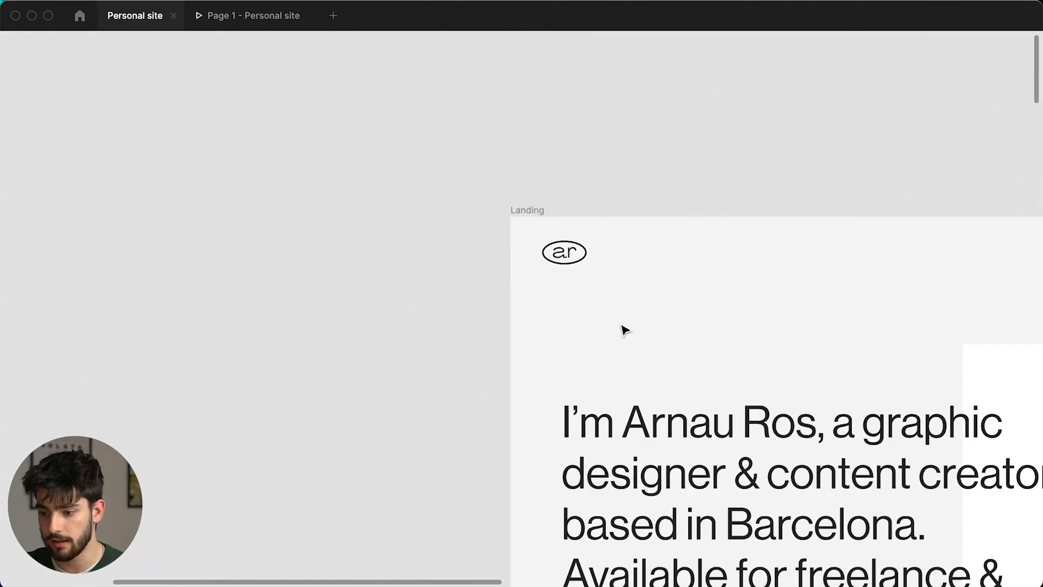
scroll("down", 3)
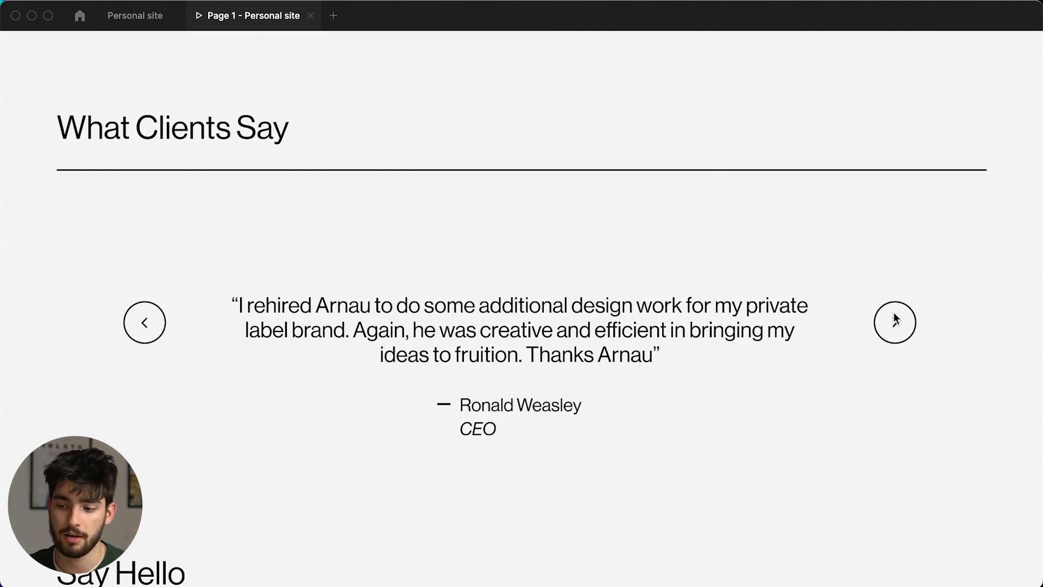
Step: Scroll from the testimonials down to the Say Hello contact form
scroll("down", 3)
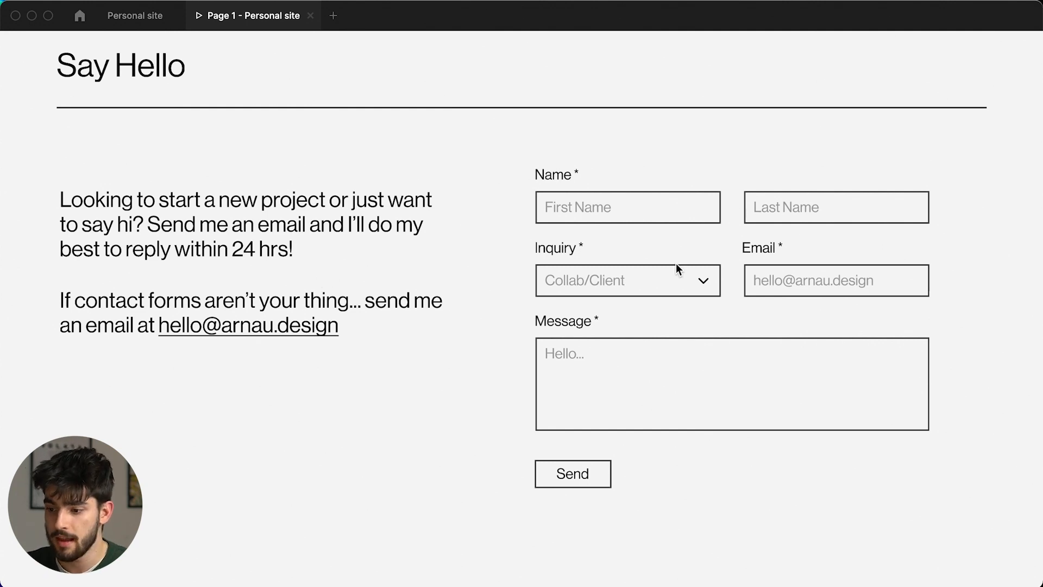
mouse_move(691, 314)
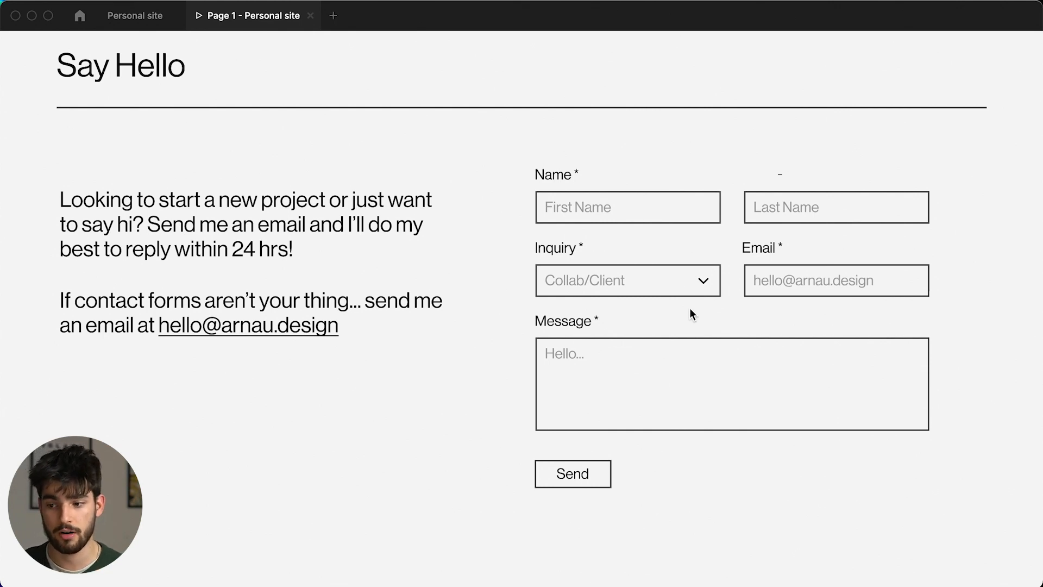
Step: Scroll through Recent Blogs, the newsletter signup and the footer
scroll("down", 3)
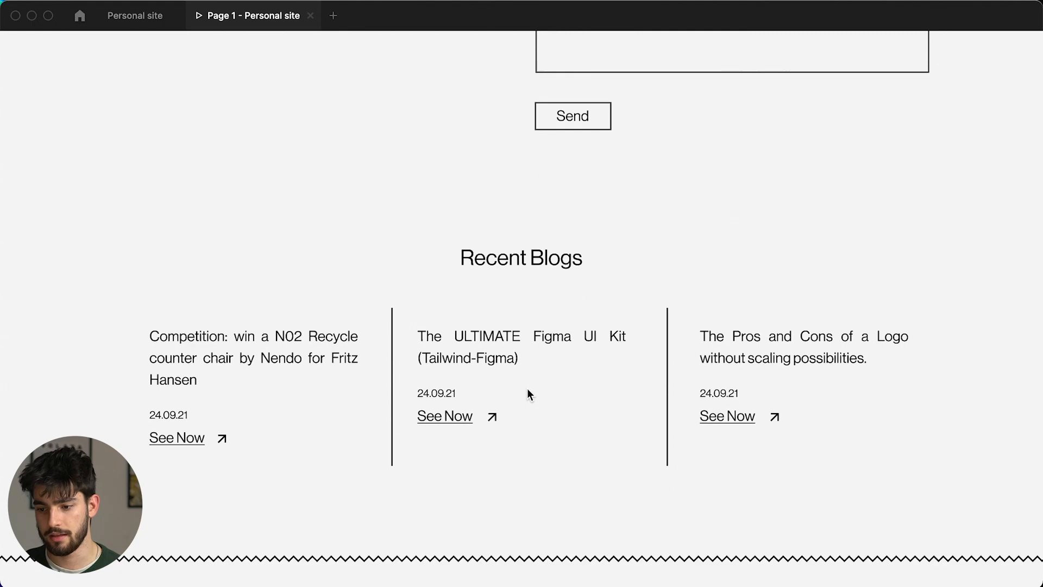
scroll("down", 3)
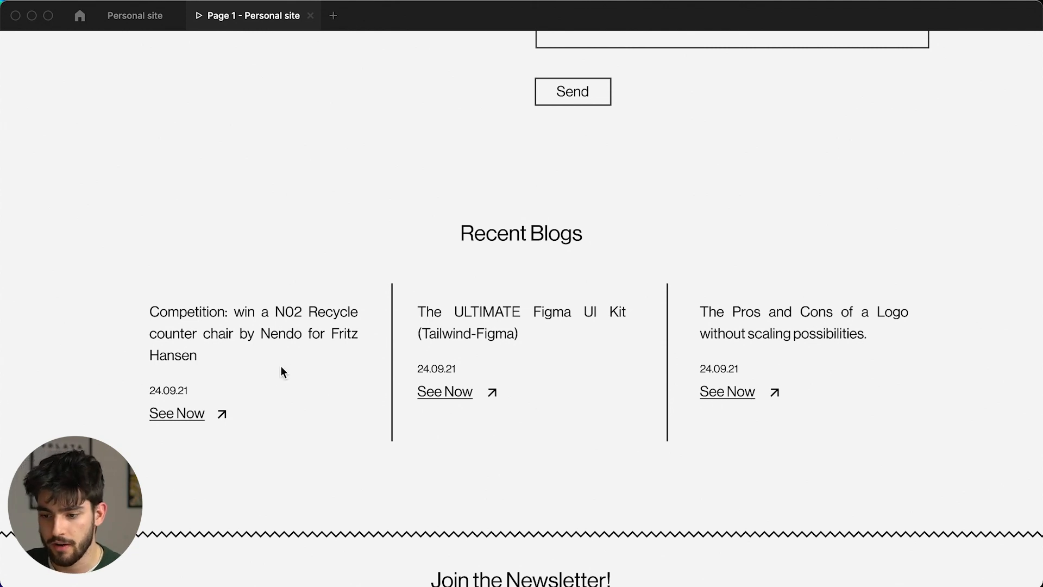
scroll("down", 3)
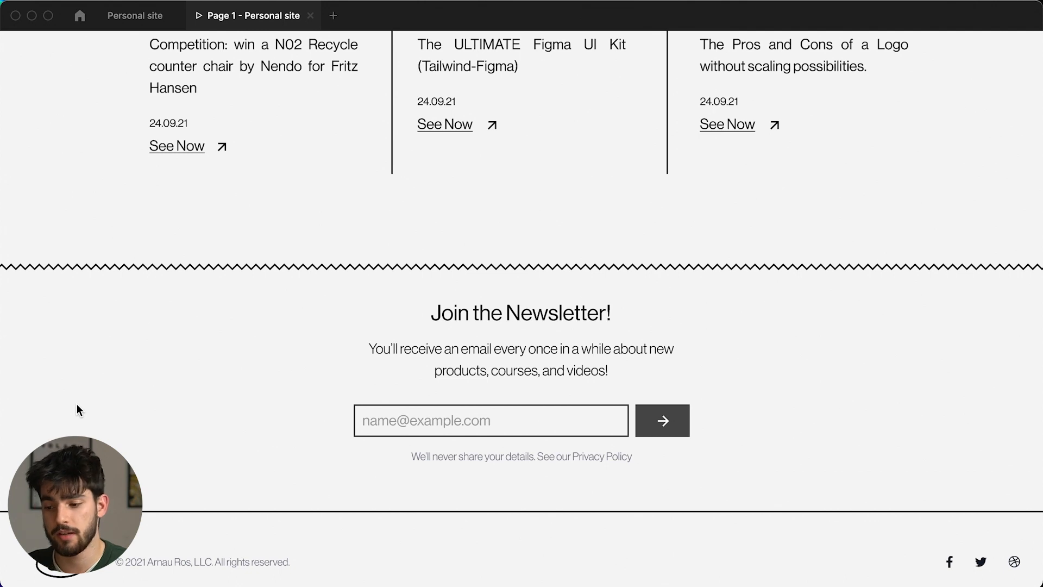
scroll("down", 3)
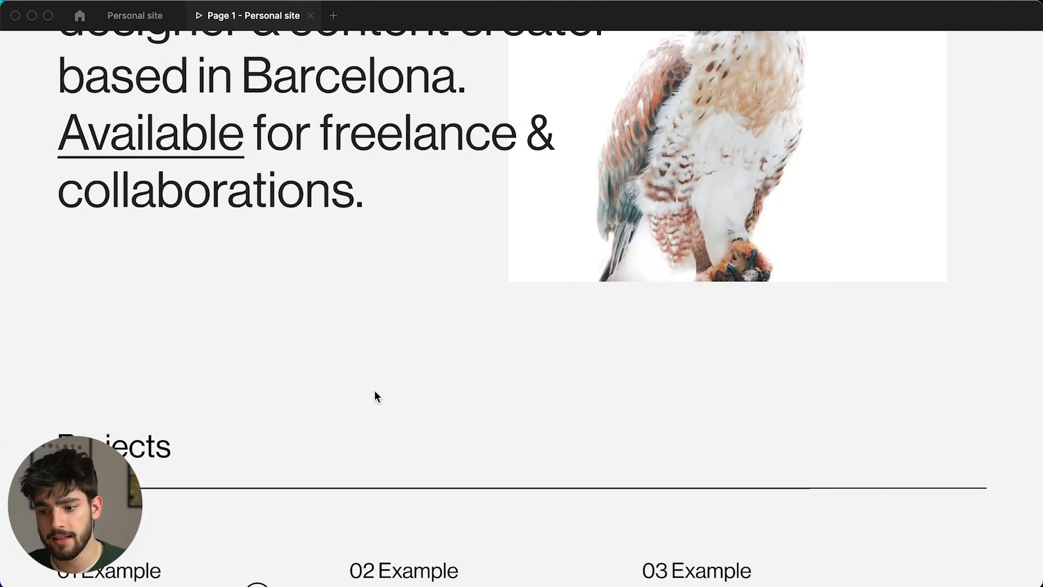
Step: Scroll from the hero through Projects and Content Creation to About Me and the tools strip
scroll("up", 3)
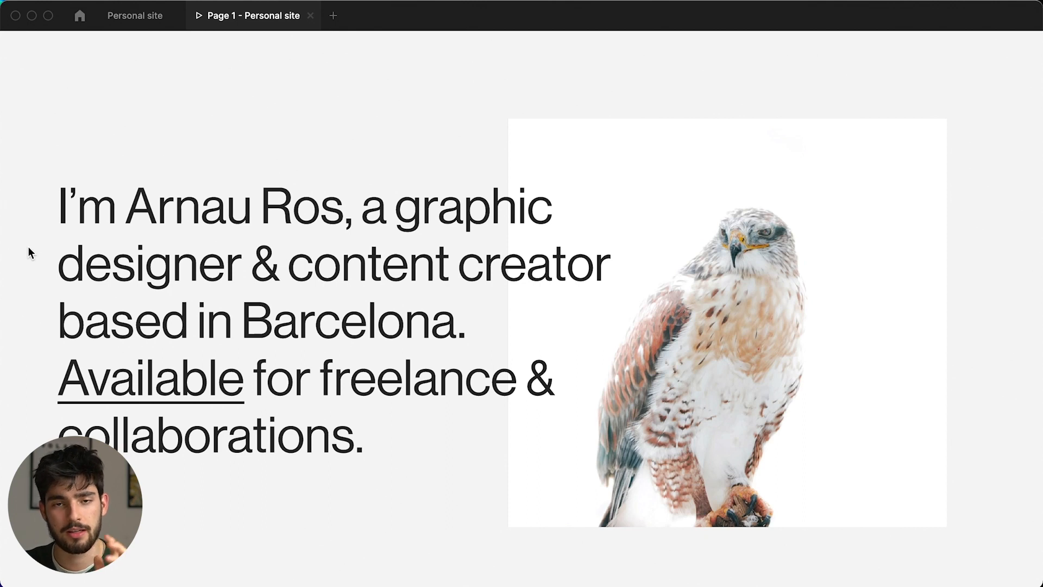
scroll("down", 3)
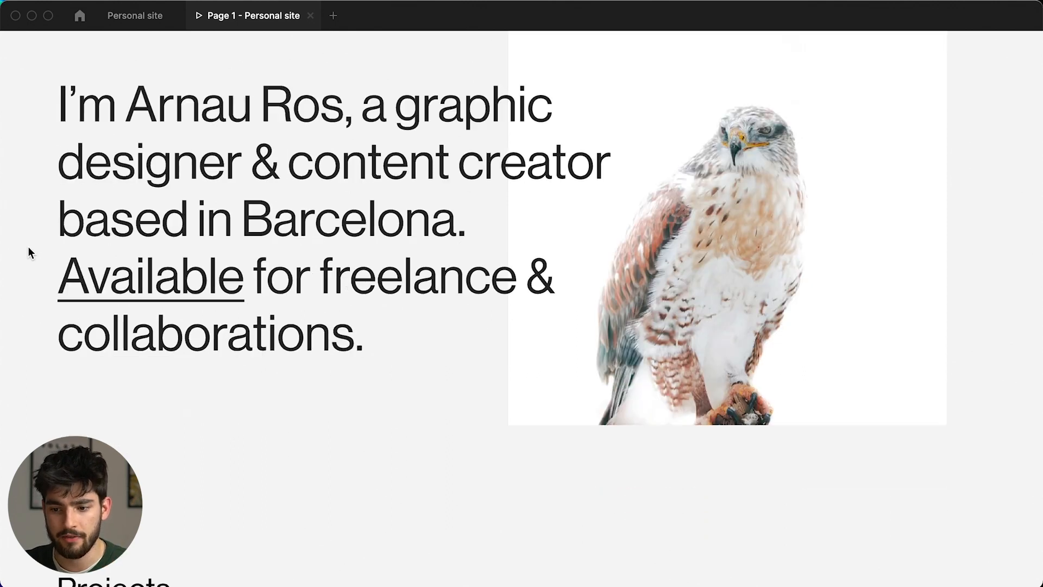
scroll("down", 3)
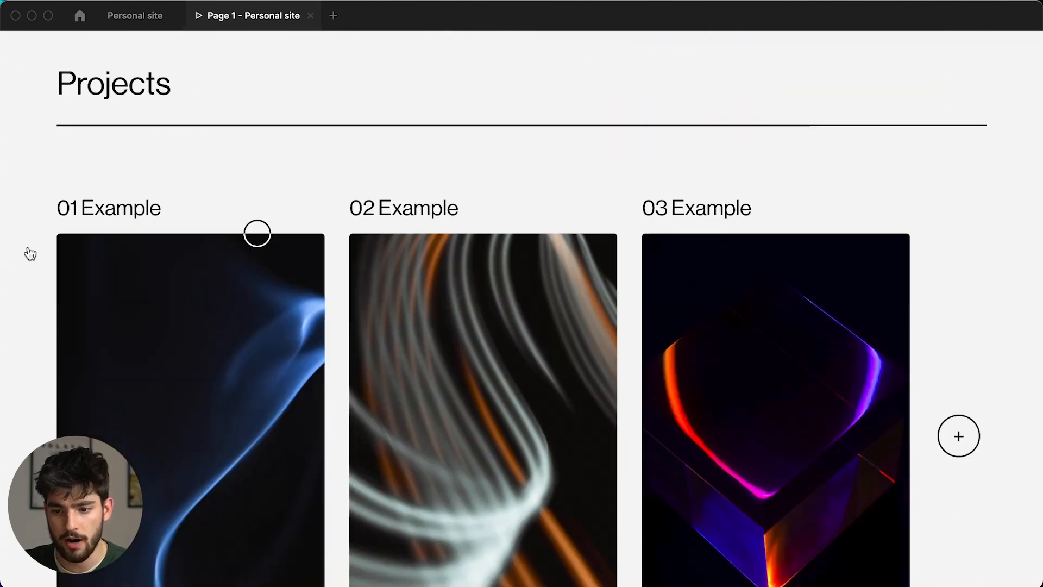
scroll("down", 3)
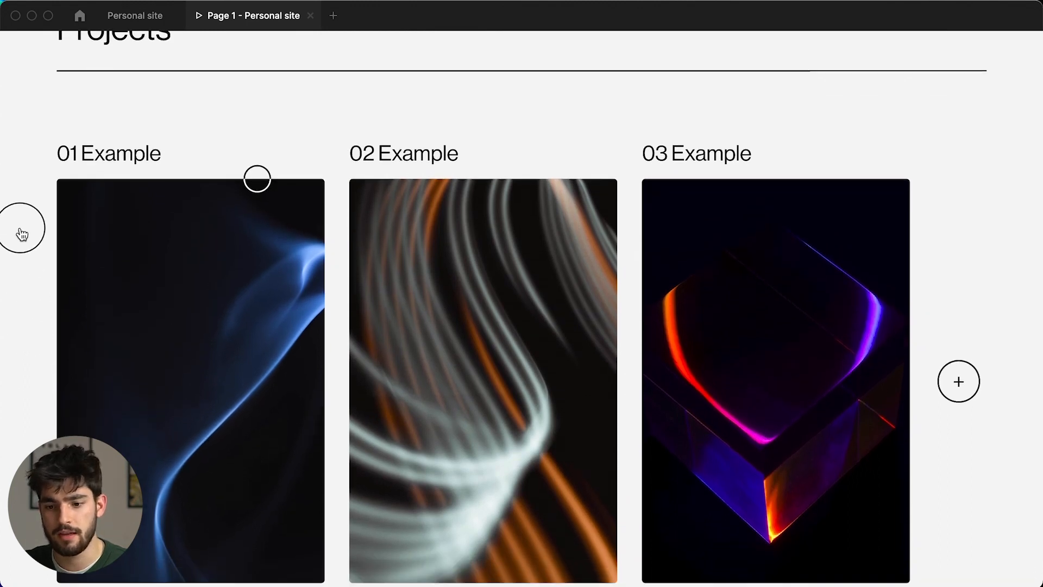
scroll("down", 3)
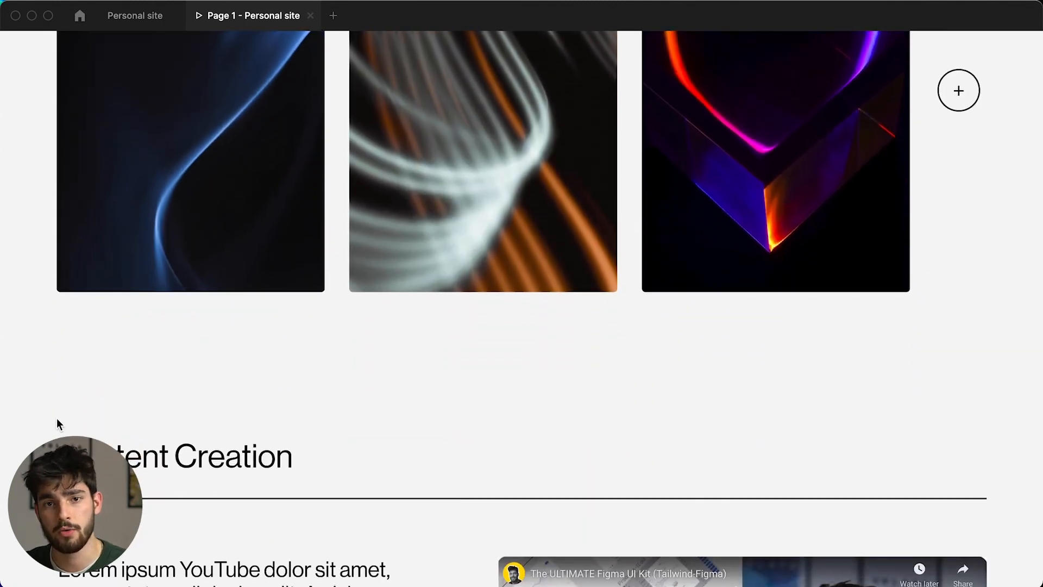
scroll("down", 3)
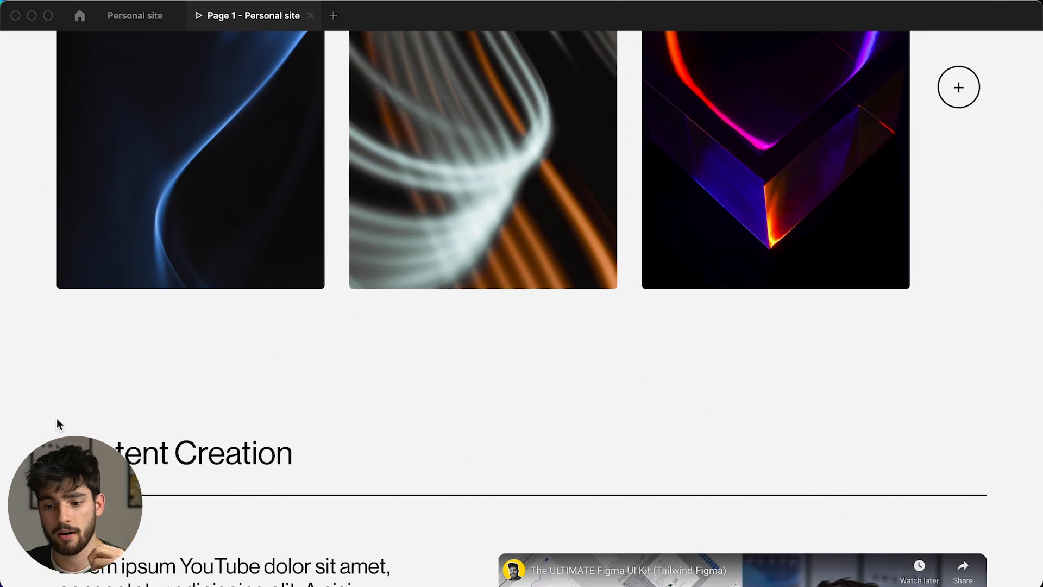
scroll("down", 3)
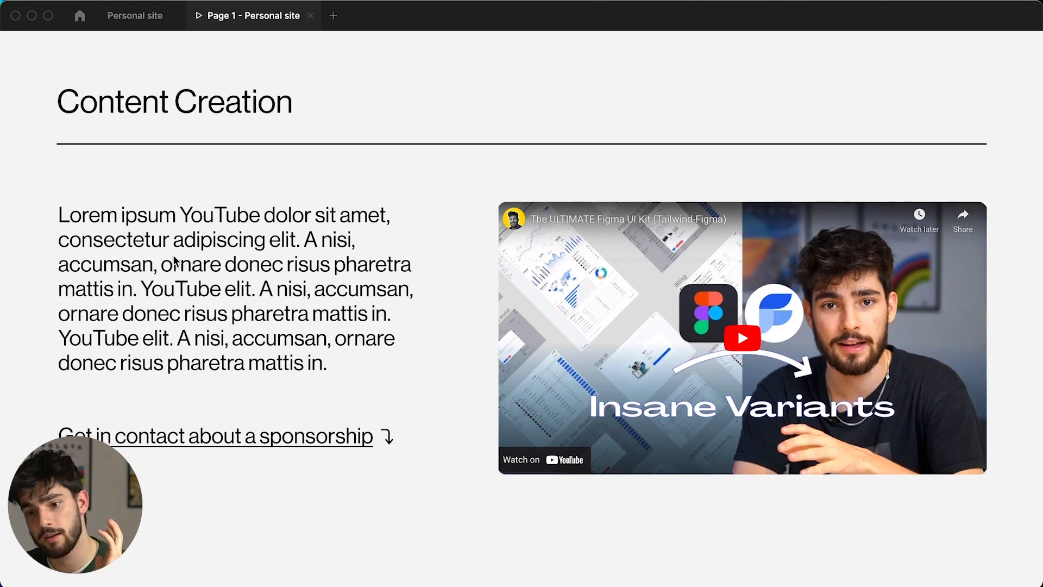
scroll("down", 3)
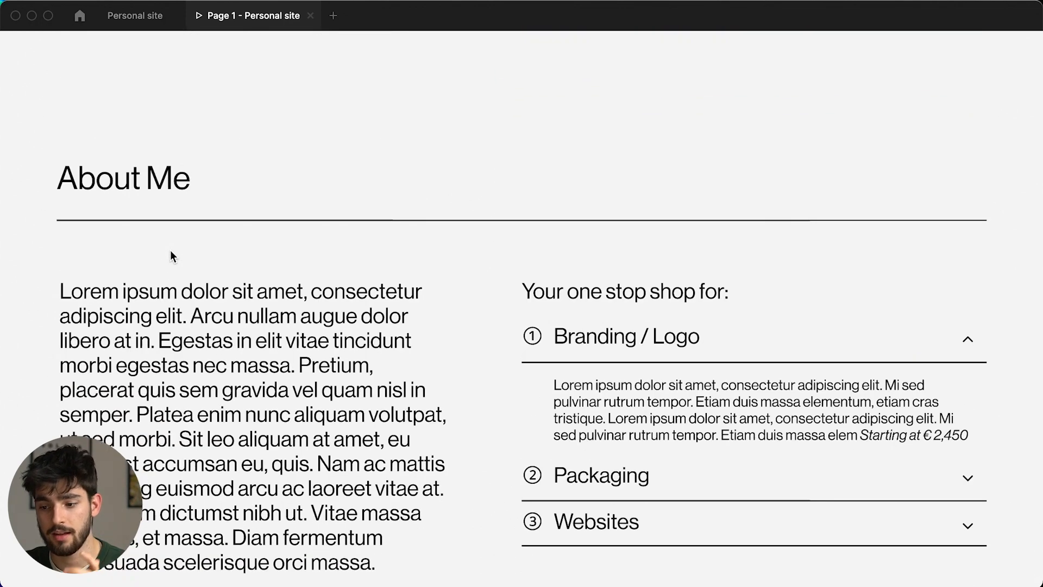
scroll("down", 3)
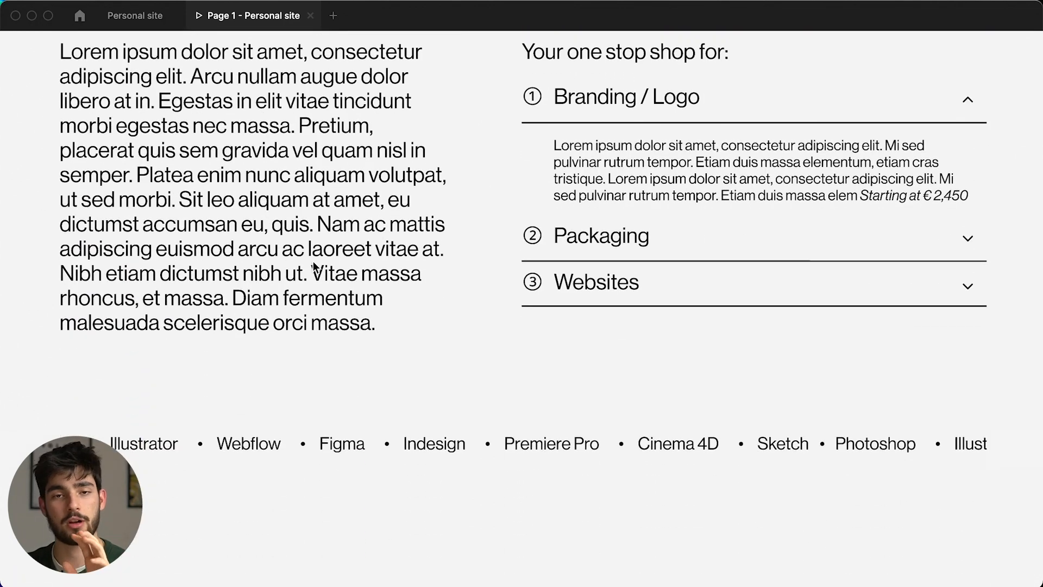